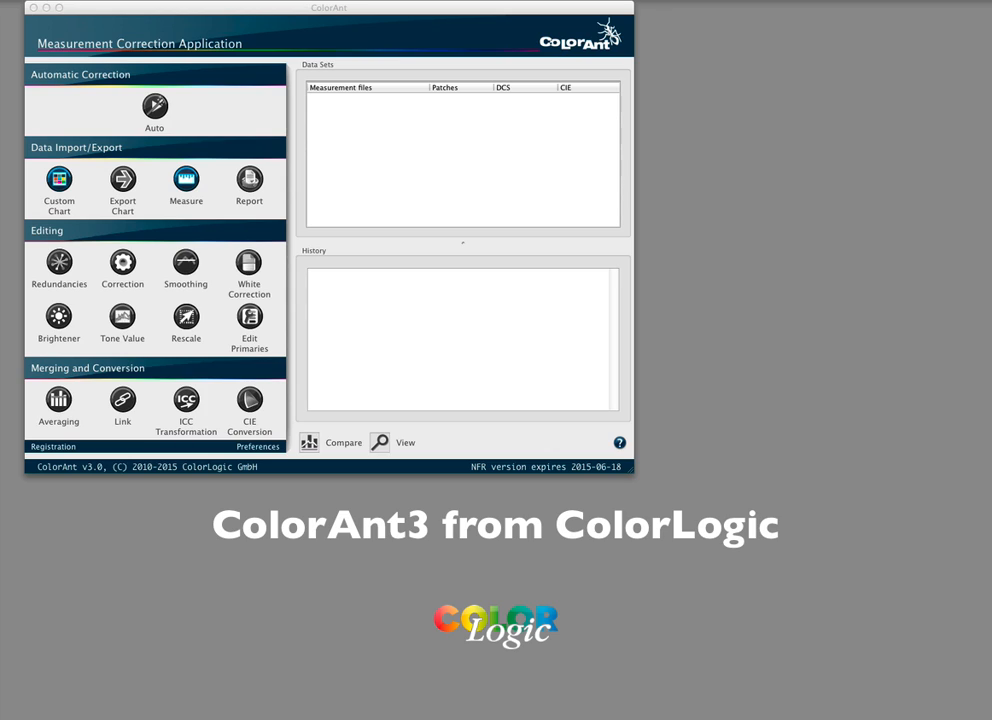
mouse_move(911, 630)
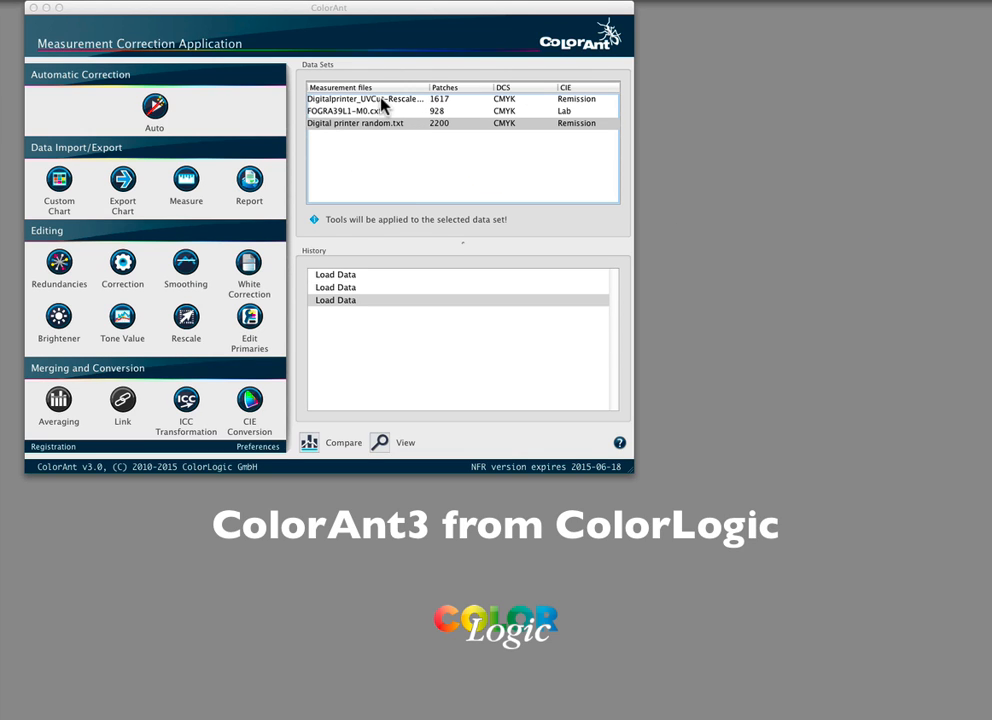
Duplicate Digitalprinter_UVCut-Rescaled.txt from its context menu to create a 1617-patch copy.
right_click(366, 98)
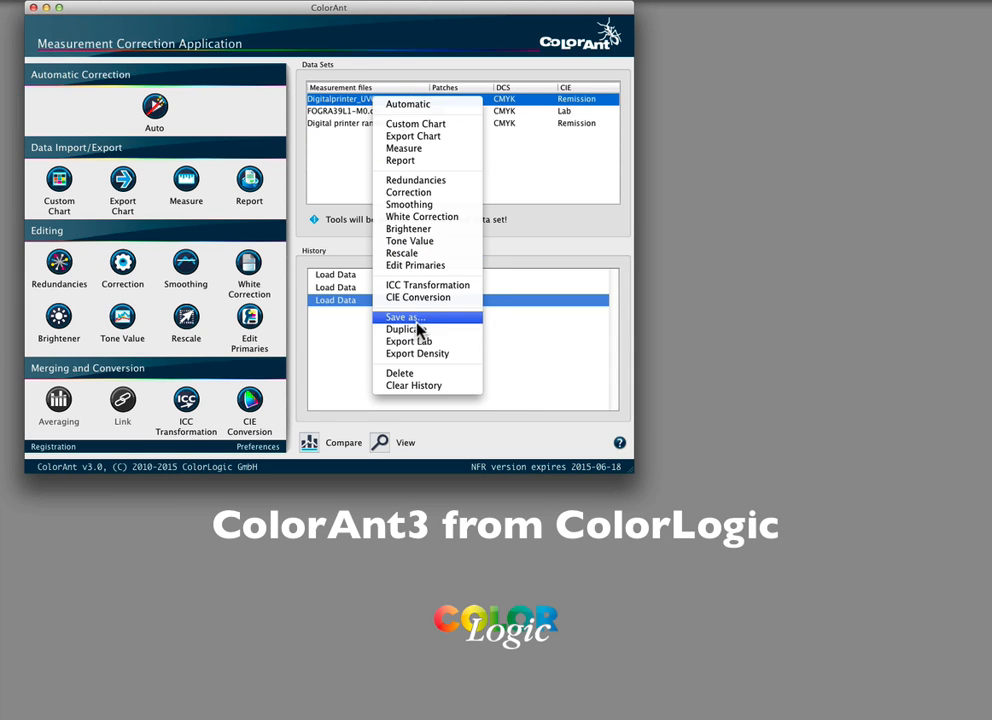
left_click(405, 329)
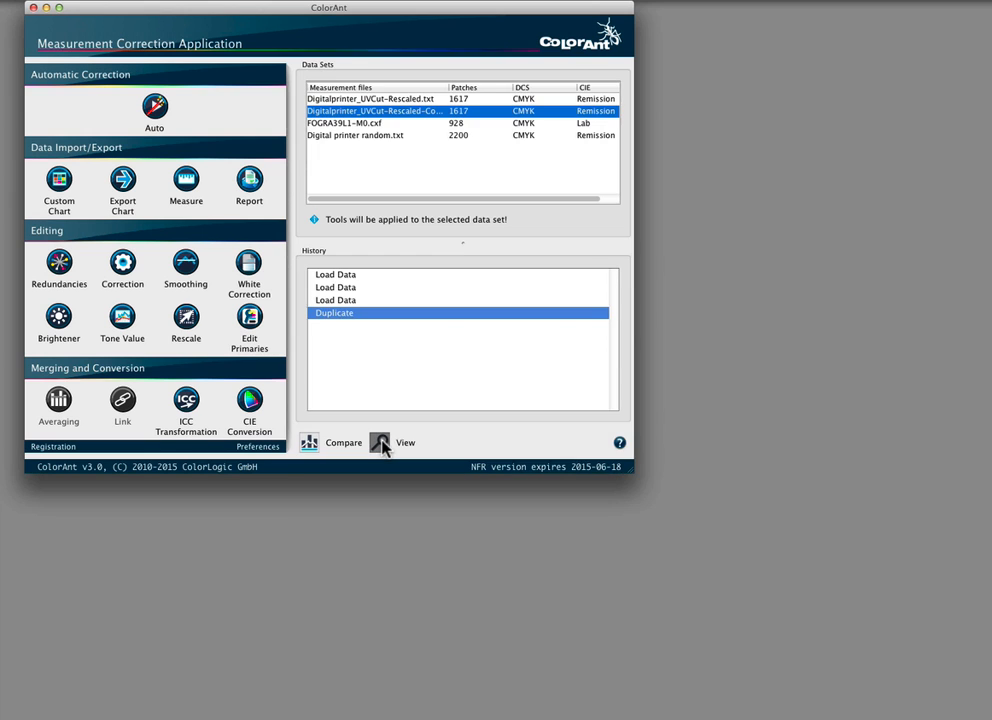
left_click(405, 442)
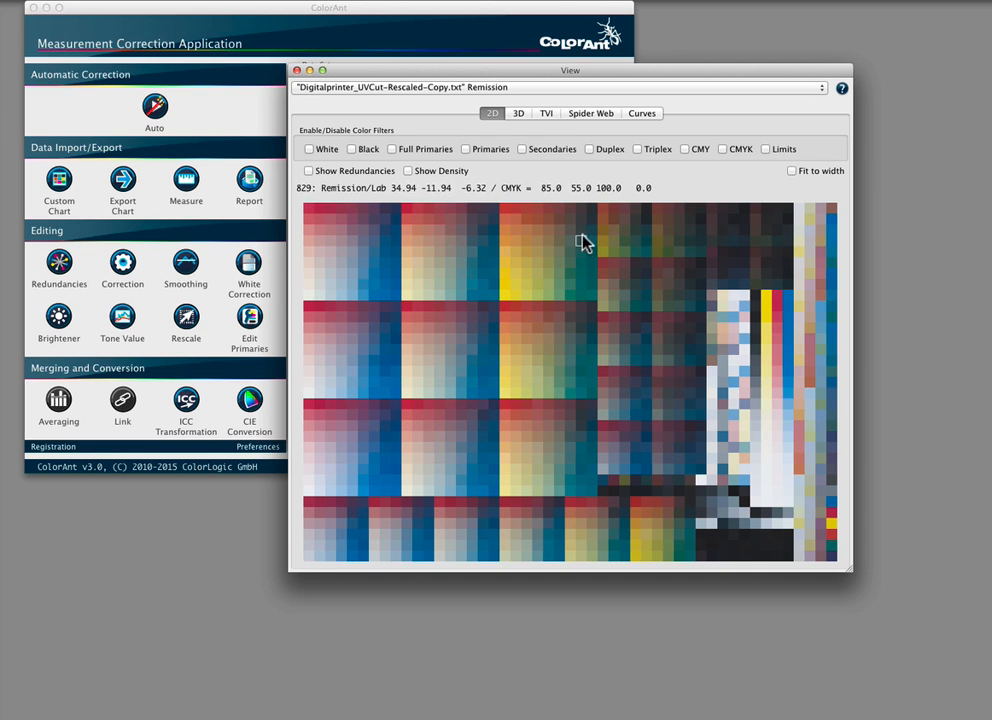
mouse_move(585, 235)
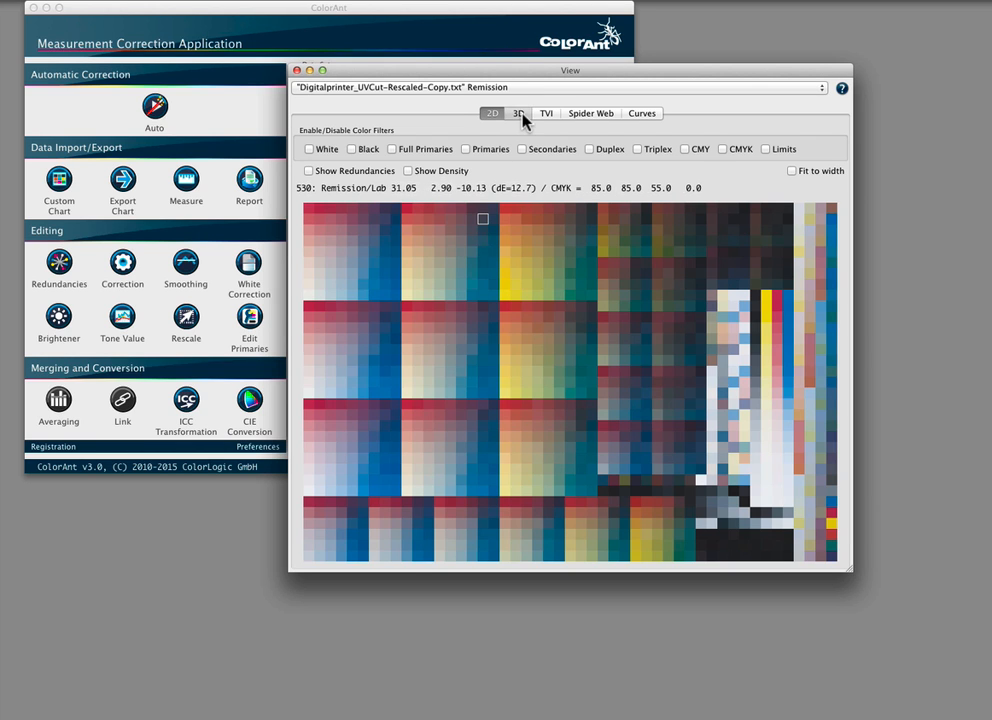
left_click(518, 113)
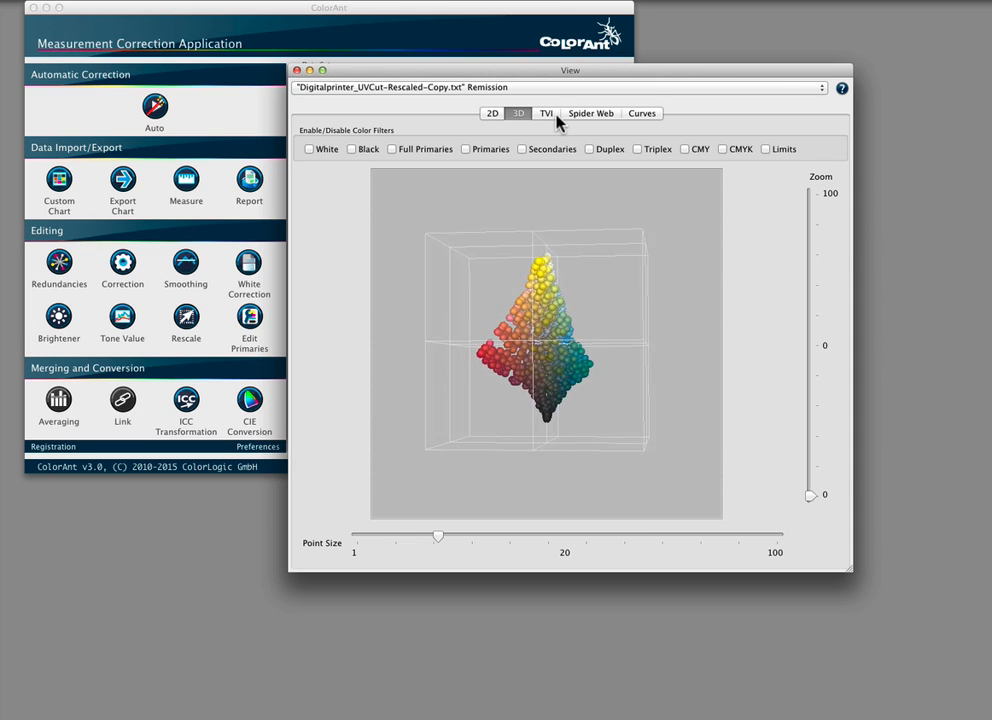
left_click(546, 113)
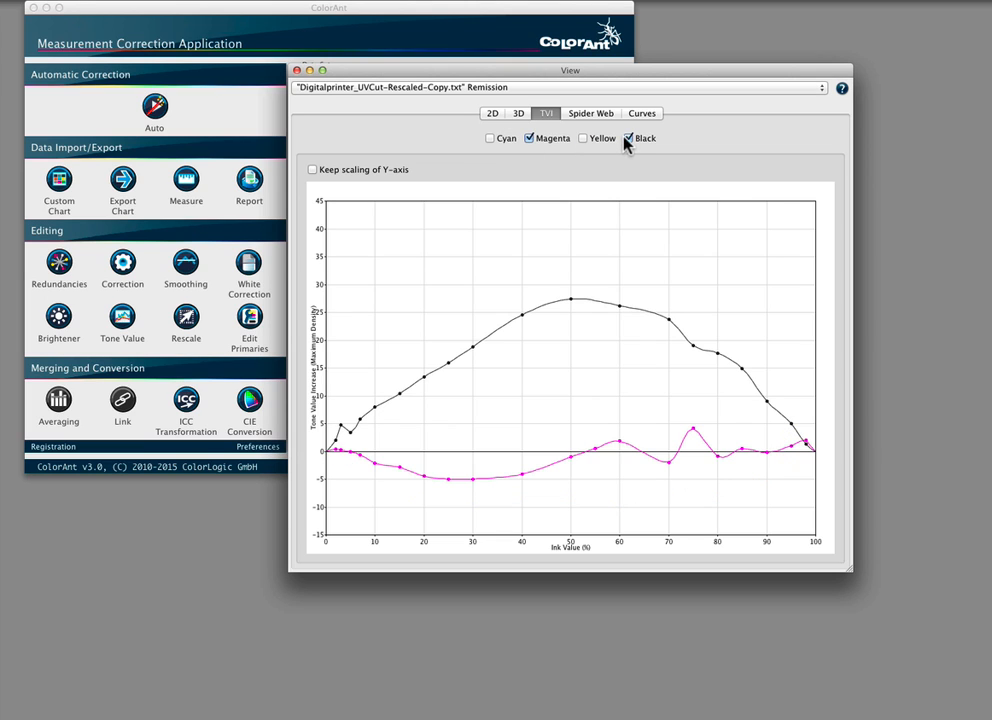
left_click(582, 138)
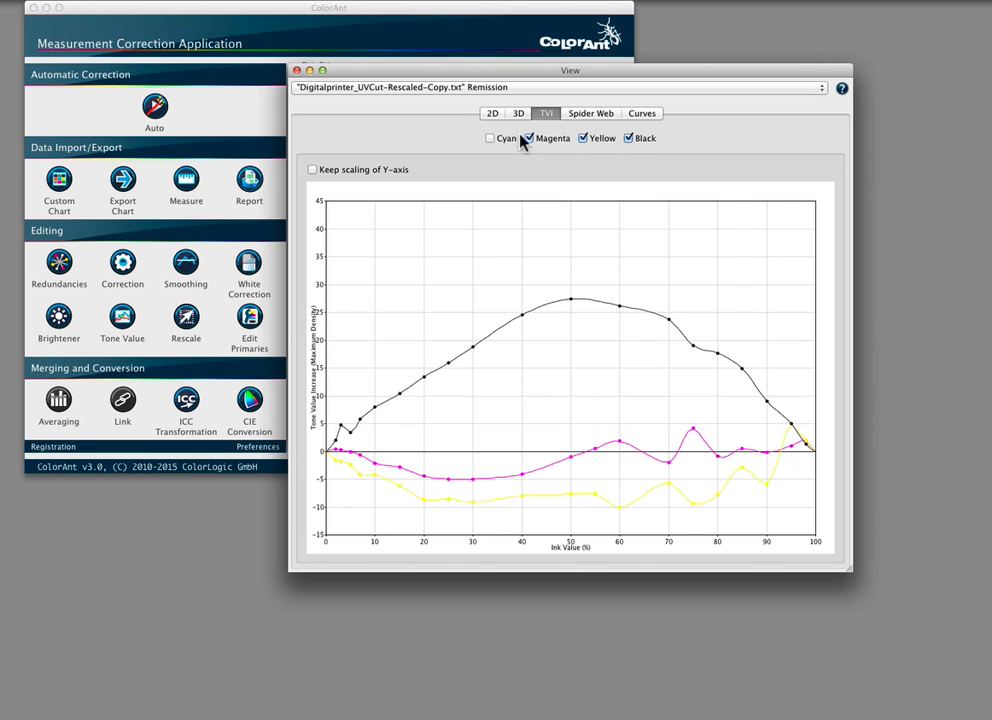
left_click(641, 113)
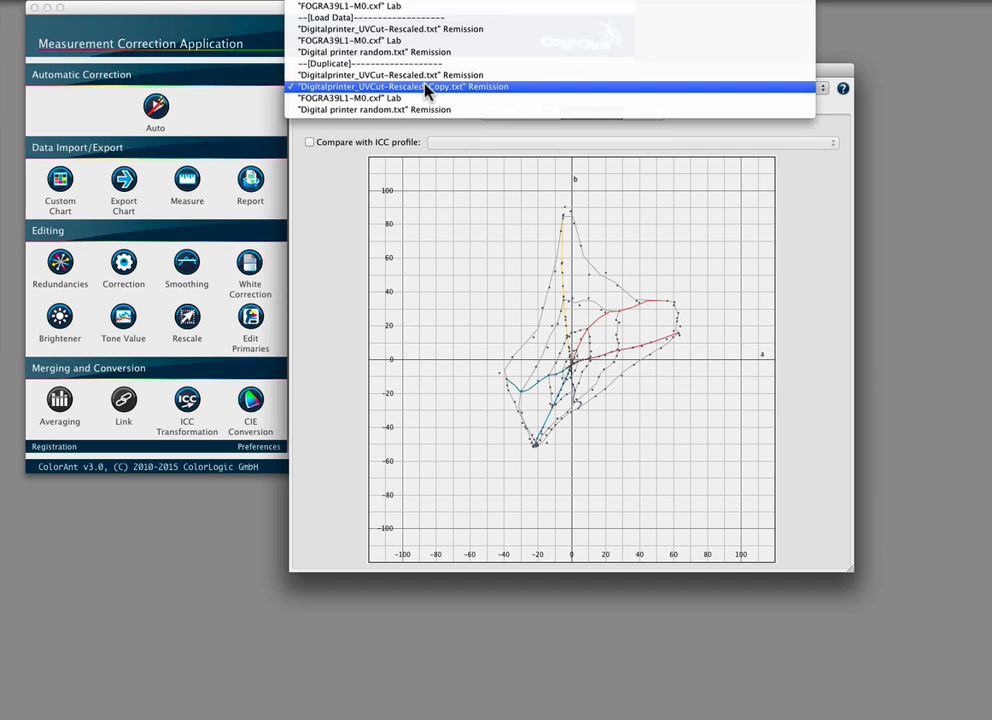
left_click(351, 97)
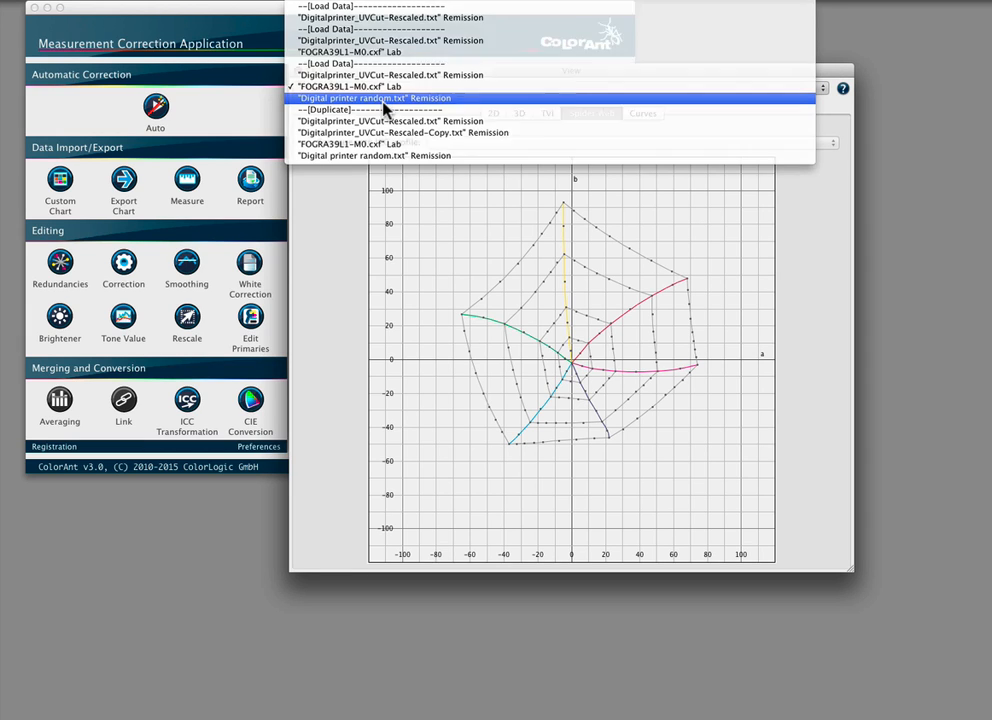
left_click(374, 98)
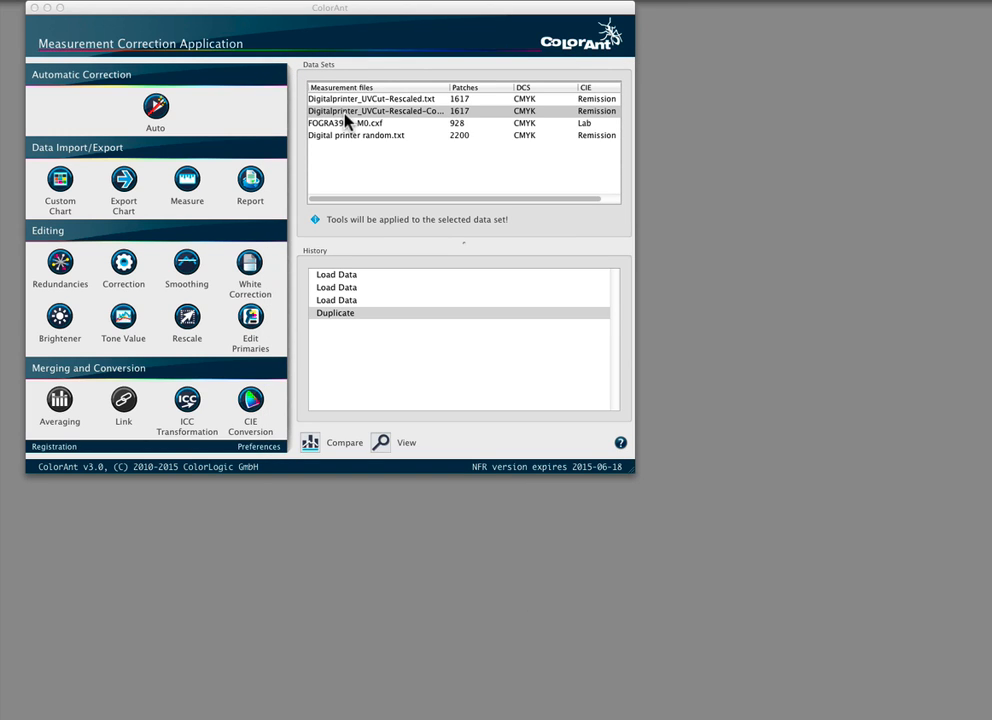
Report the copied rescaled set against ISOcoated_v2_300_bas.ICC, saving the PDF to the Desktop.
left_click(377, 110)
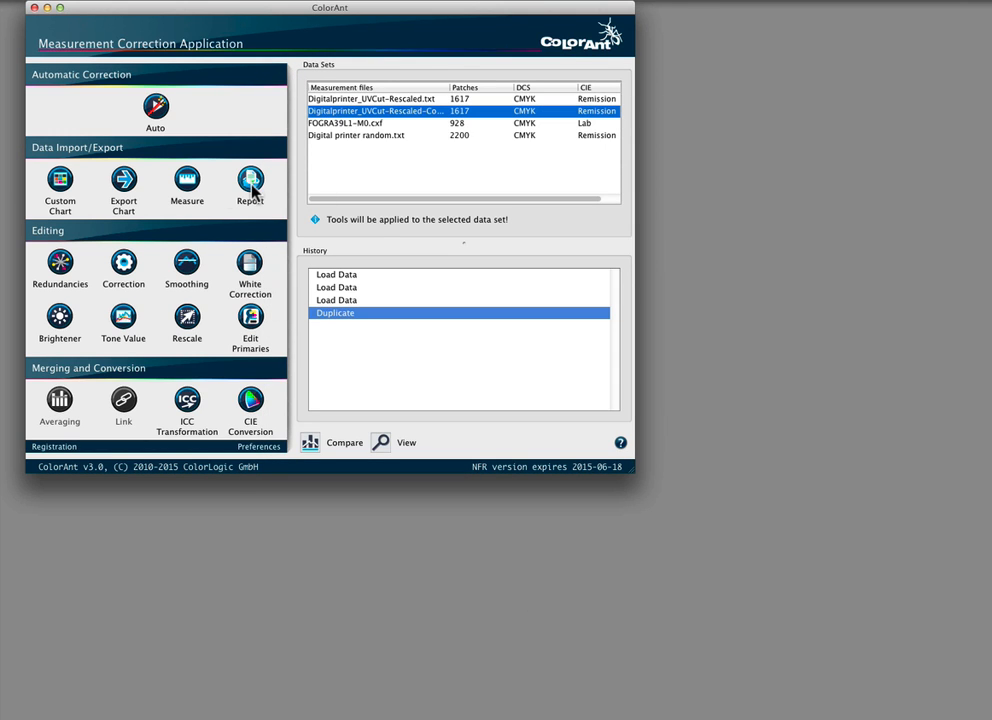
left_click(250, 185)
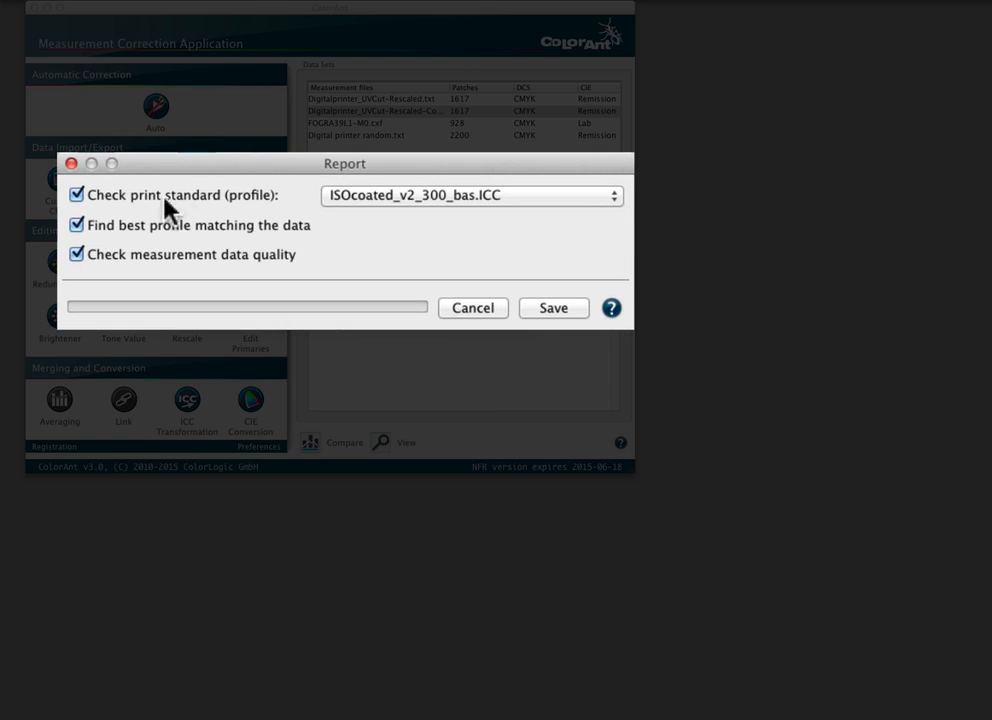
left_click(553, 307)
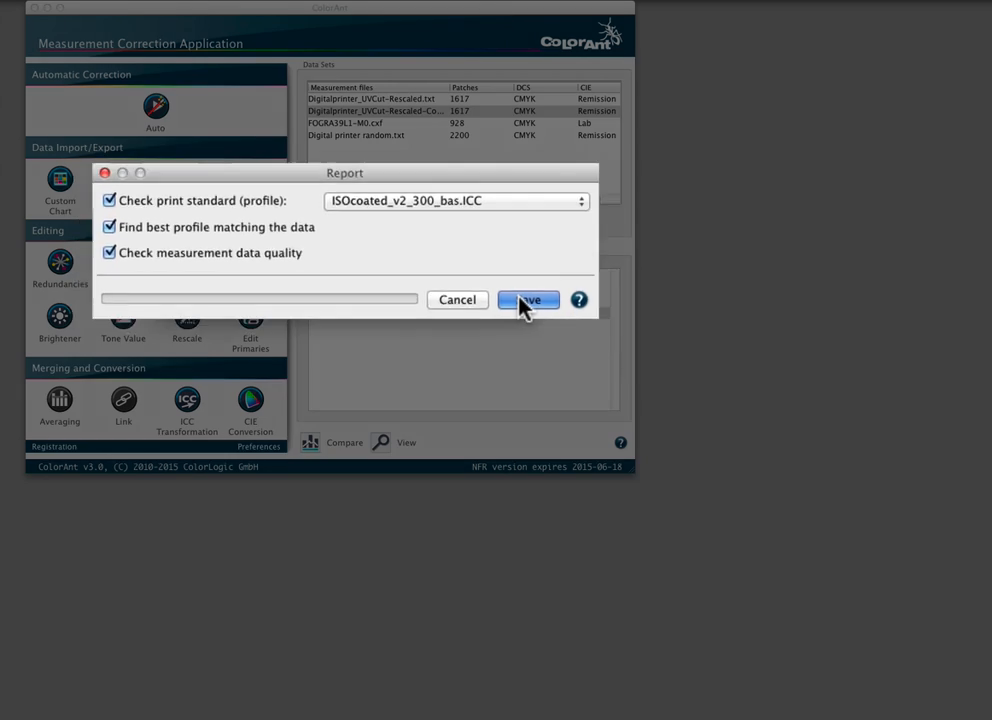
left_click(528, 300)
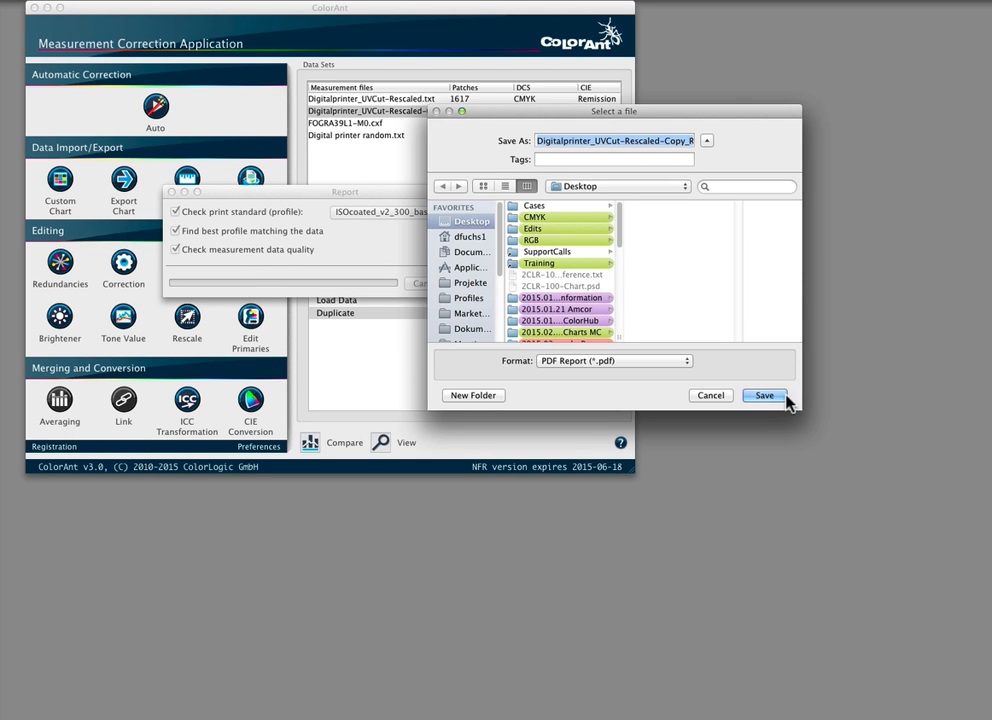
left_click(764, 395)
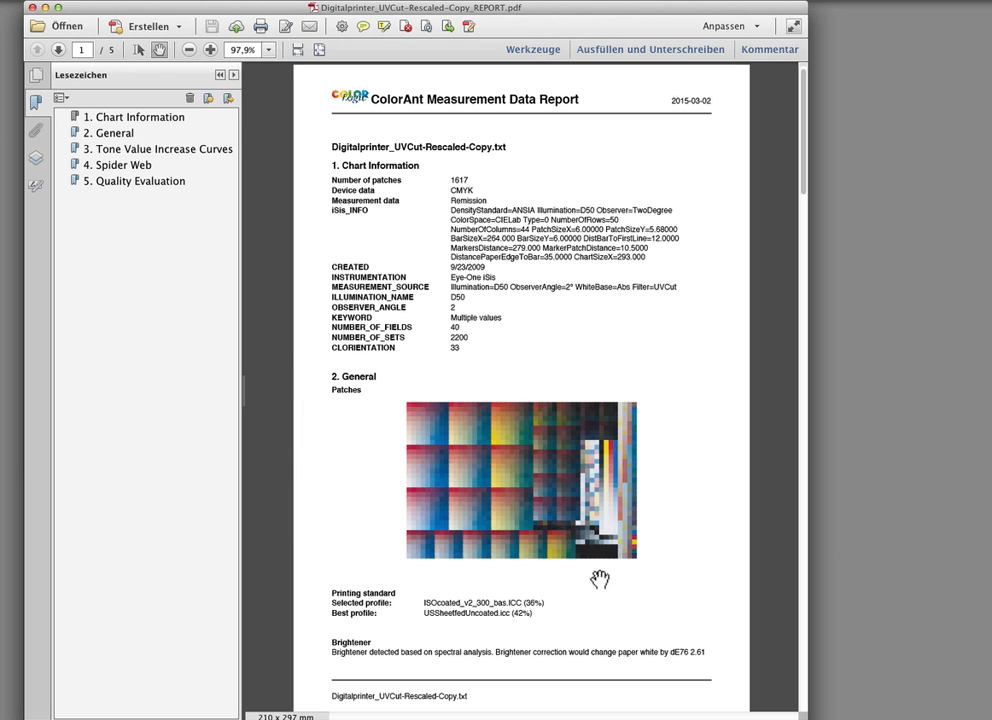
mouse_move(406, 526)
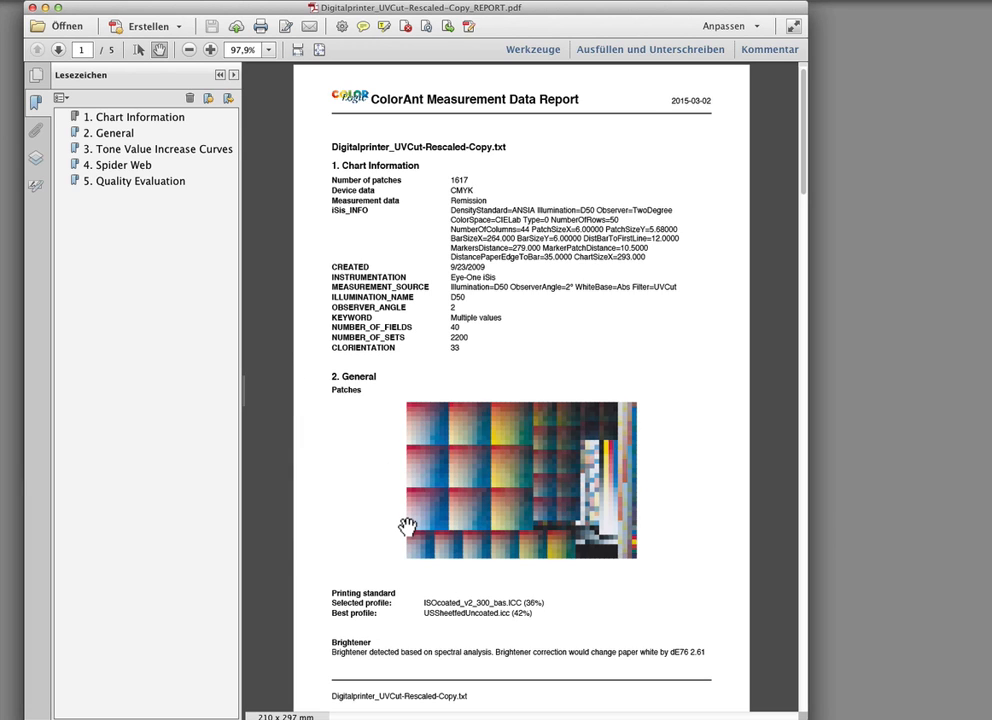
mouse_move(428, 620)
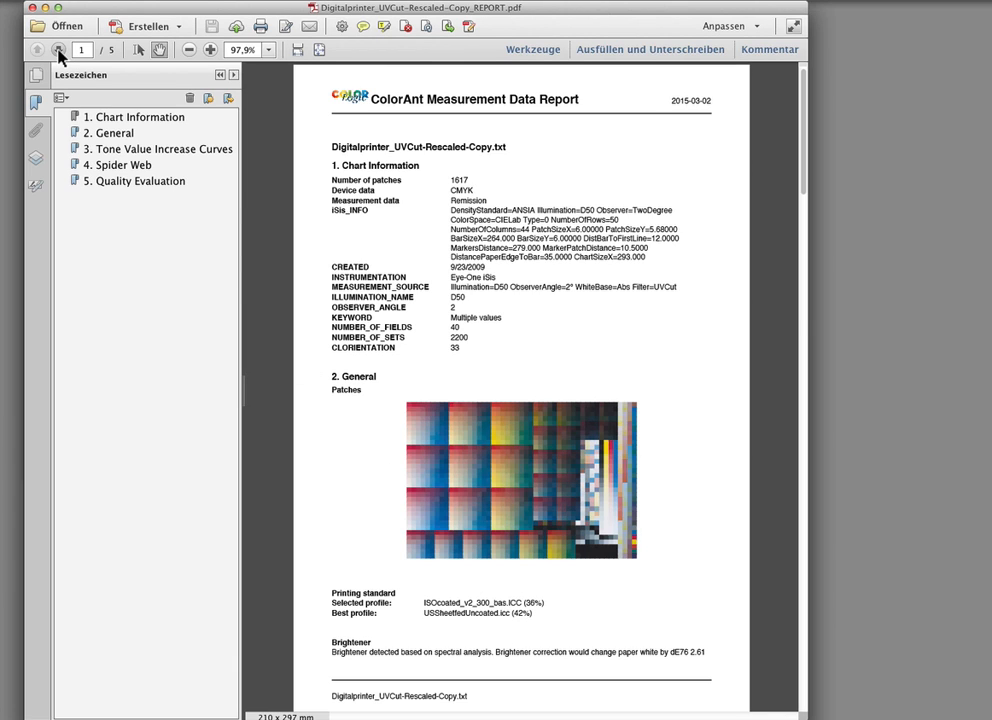
On page 2, toggle the cyan and black TVI curve layers off and on, then view page 3.
left_click(58, 50)
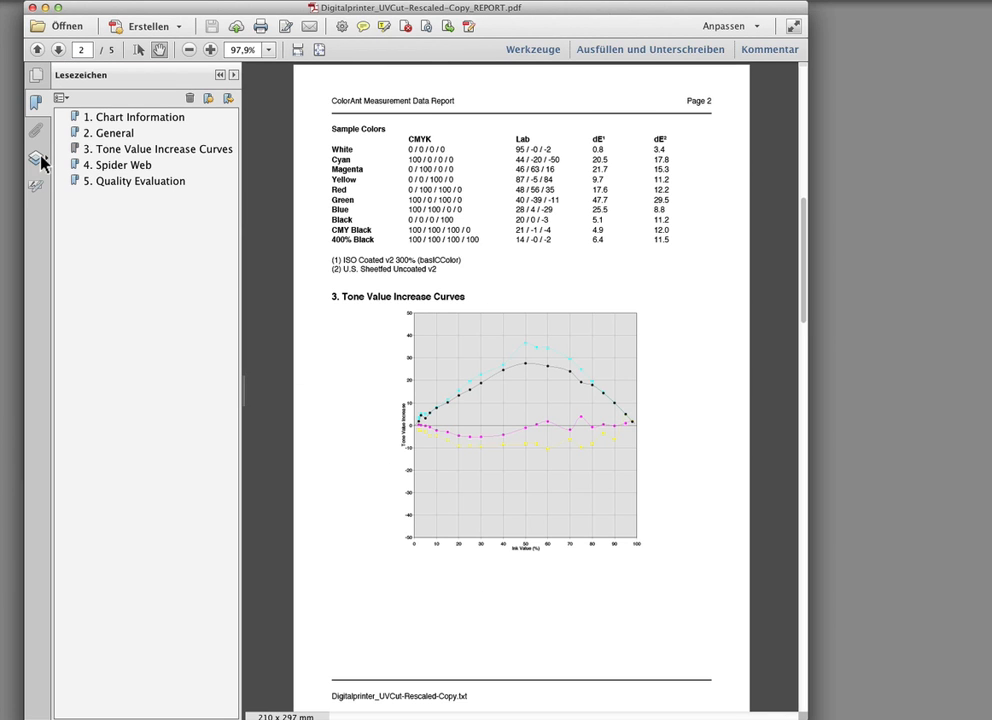
left_click(35, 159)
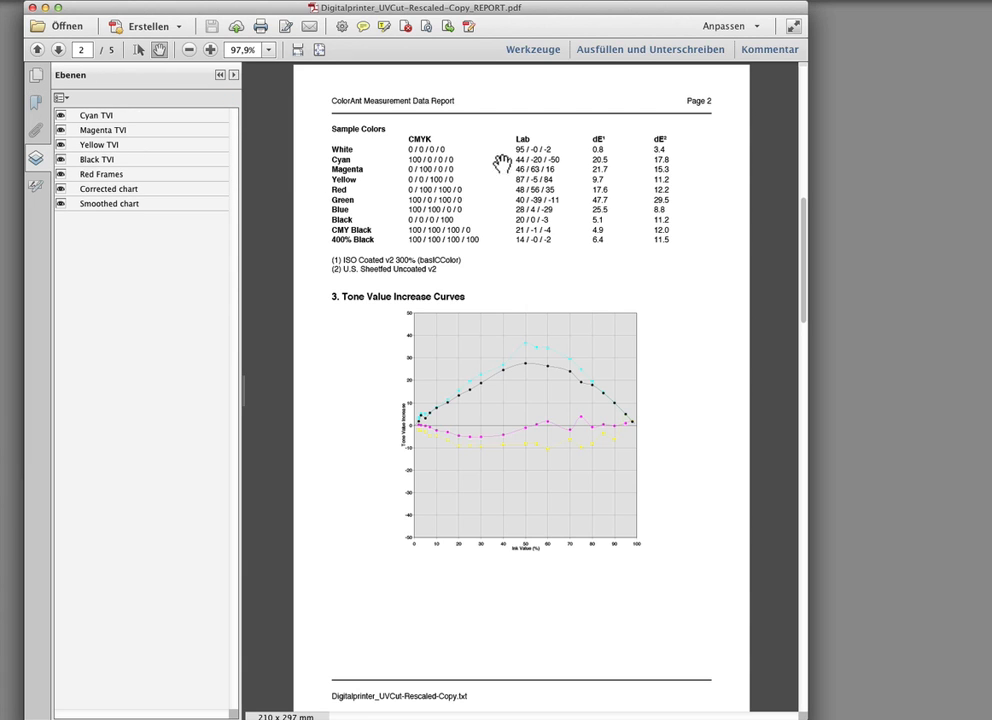
mouse_move(710, 207)
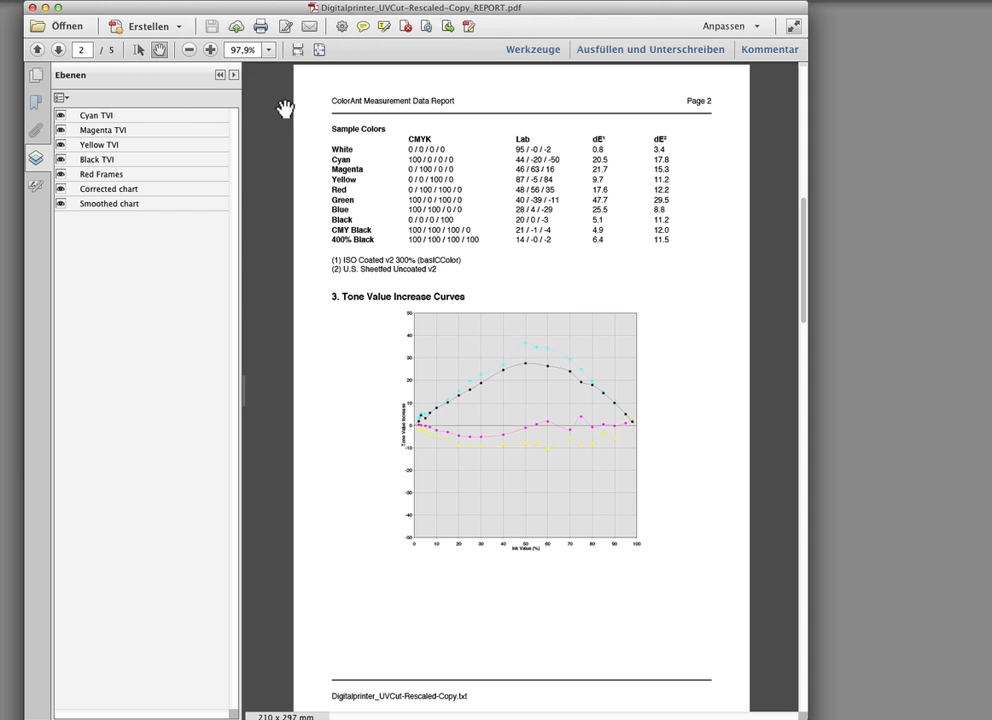
mouse_move(62, 130)
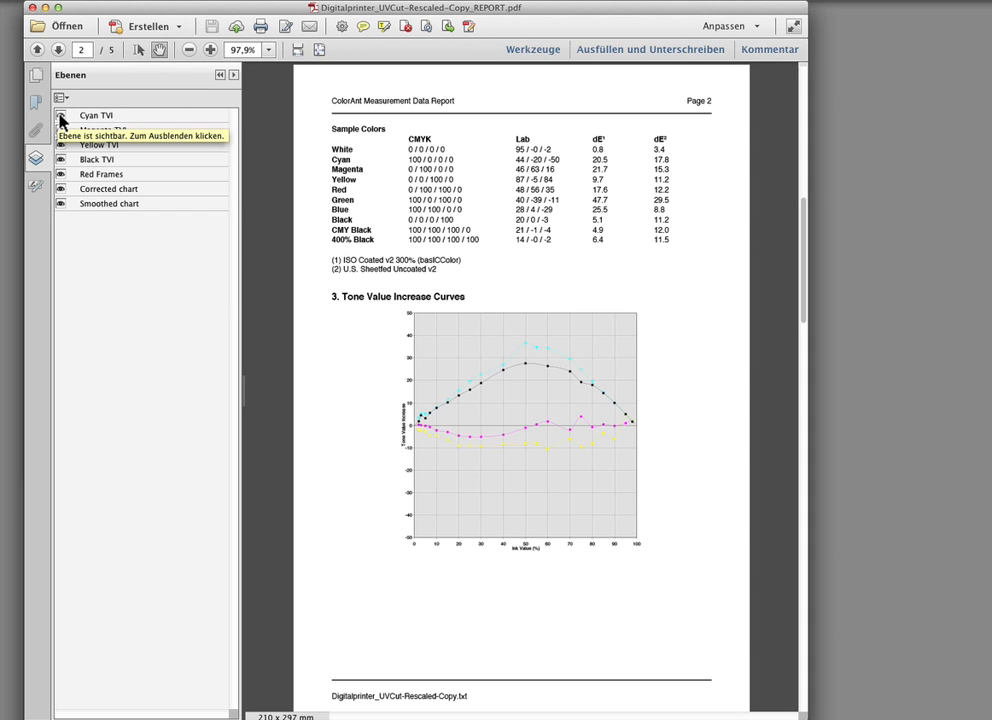
left_click(61, 115)
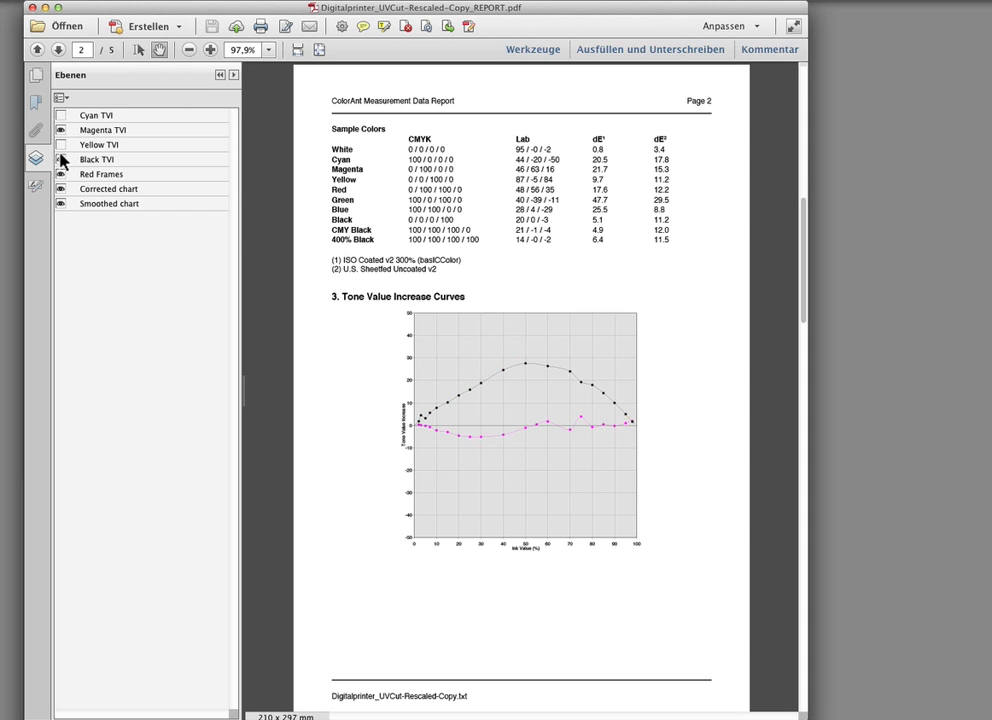
left_click(60, 159)
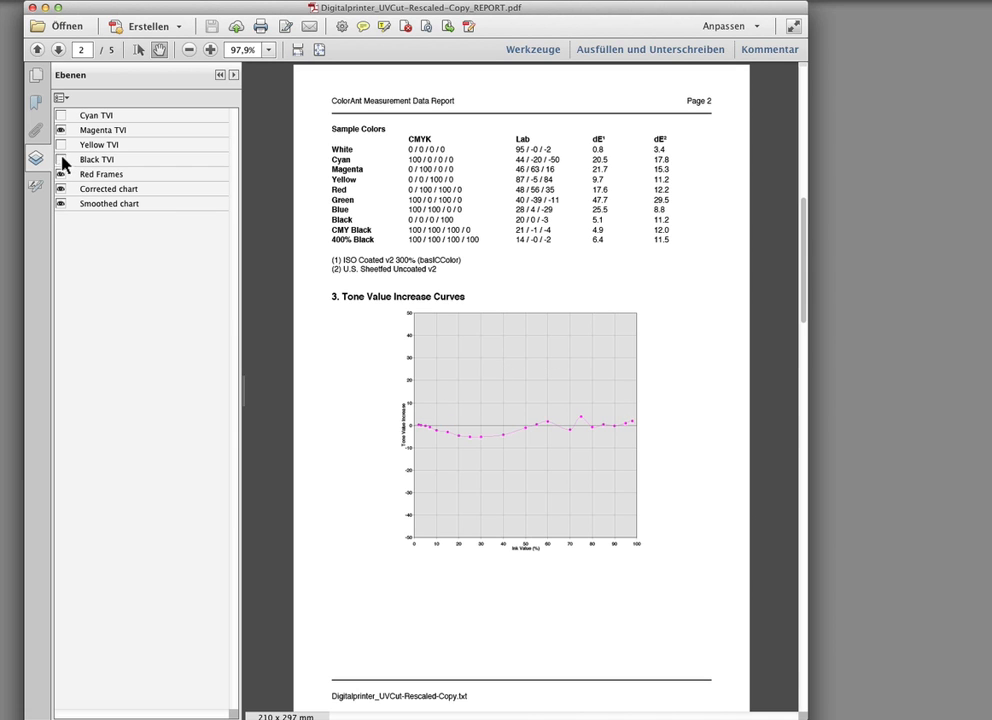
left_click(60, 115)
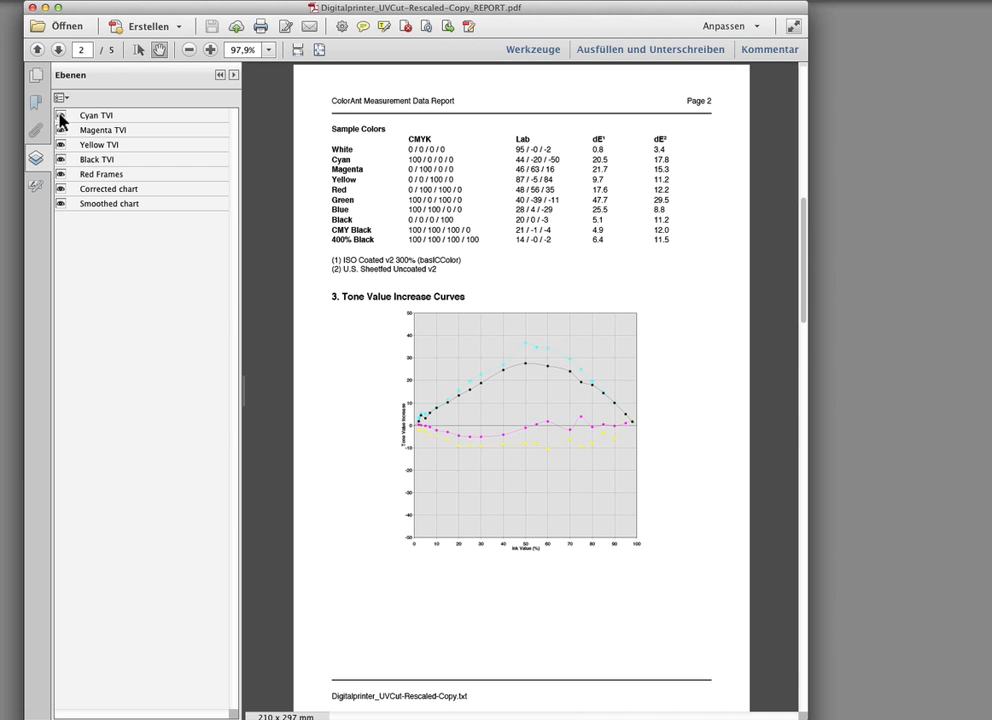
left_click(59, 49)
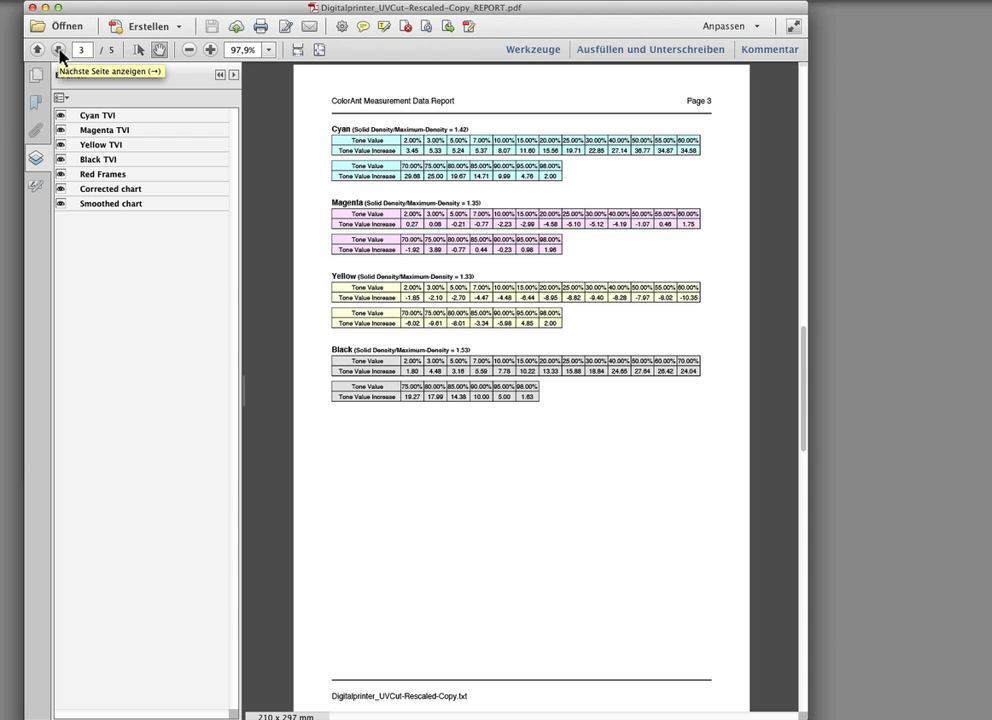
On page 5, hide and re-show the Red Frames layer marking failed patches.
left_click(59, 49)
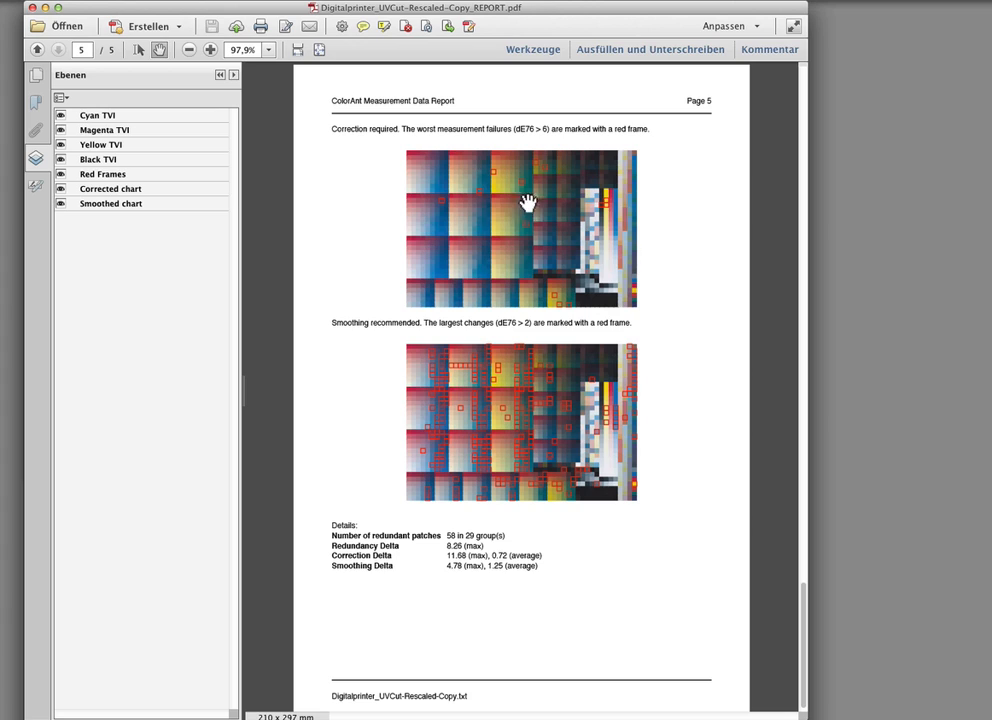
mouse_move(558, 238)
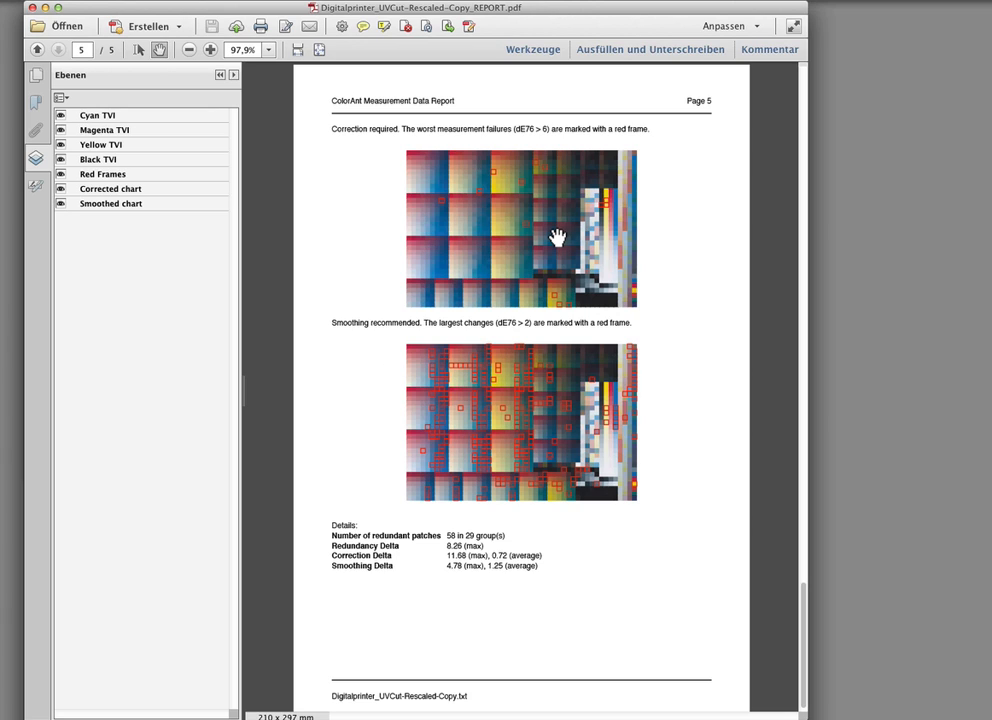
mouse_move(78, 228)
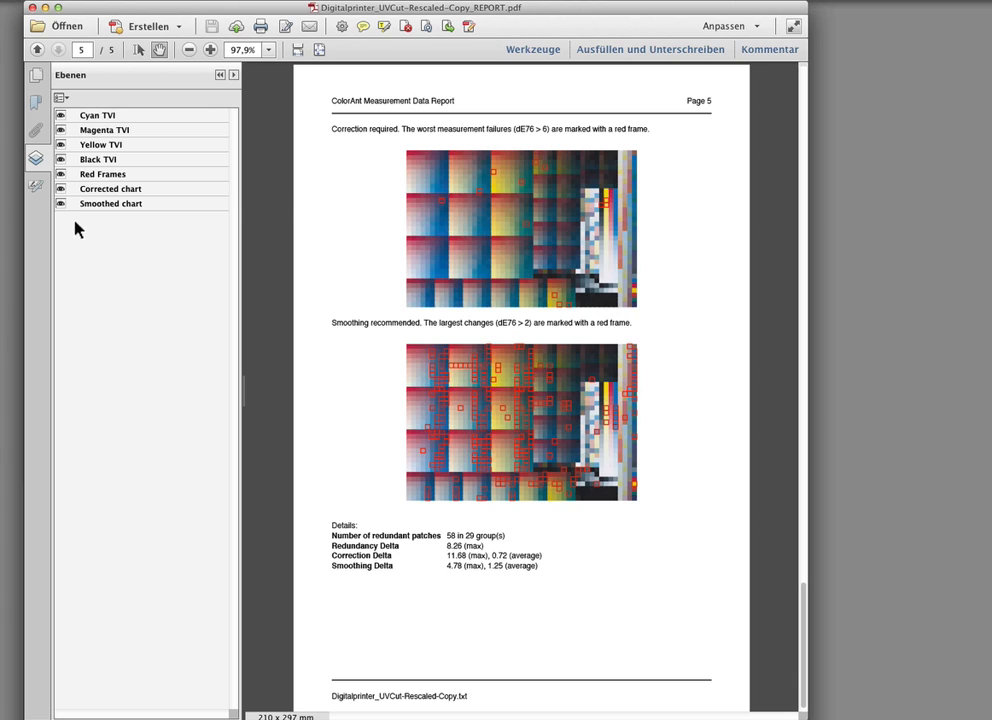
left_click(60, 174)
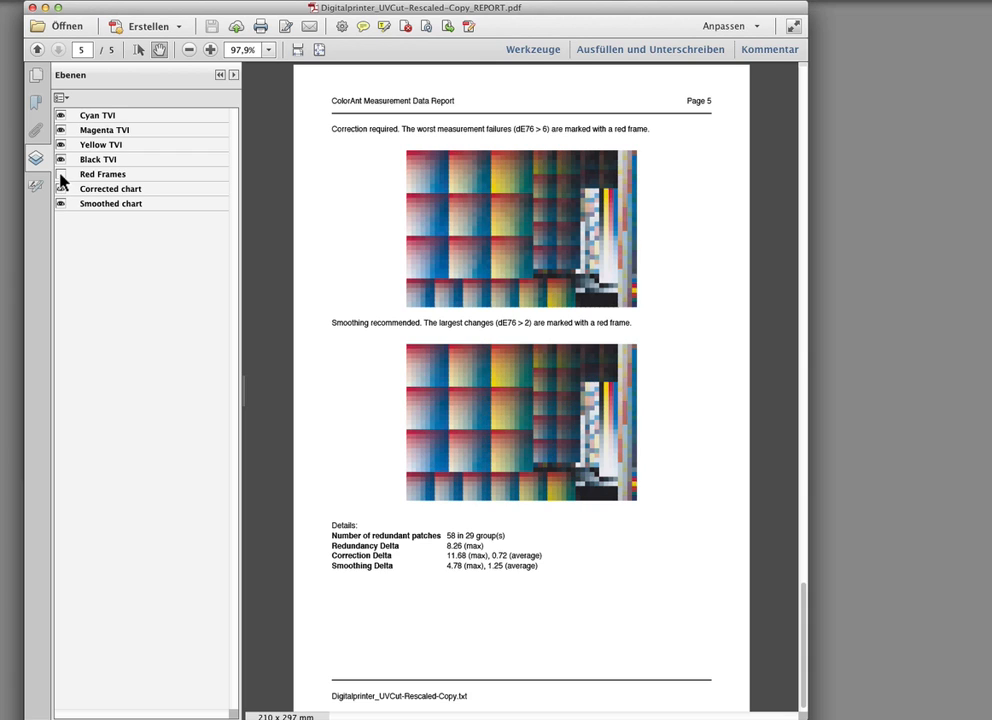
left_click(61, 189)
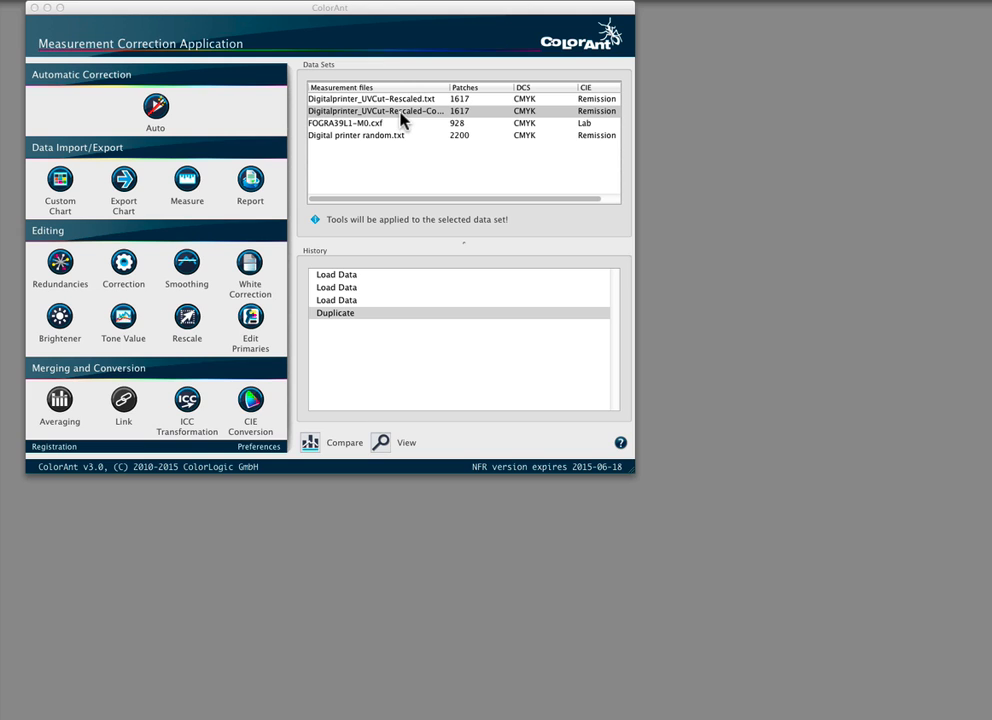
Average redundancies automatically and correct bad measurements on the Rescaled-Copy data set.
left_click(400, 111)
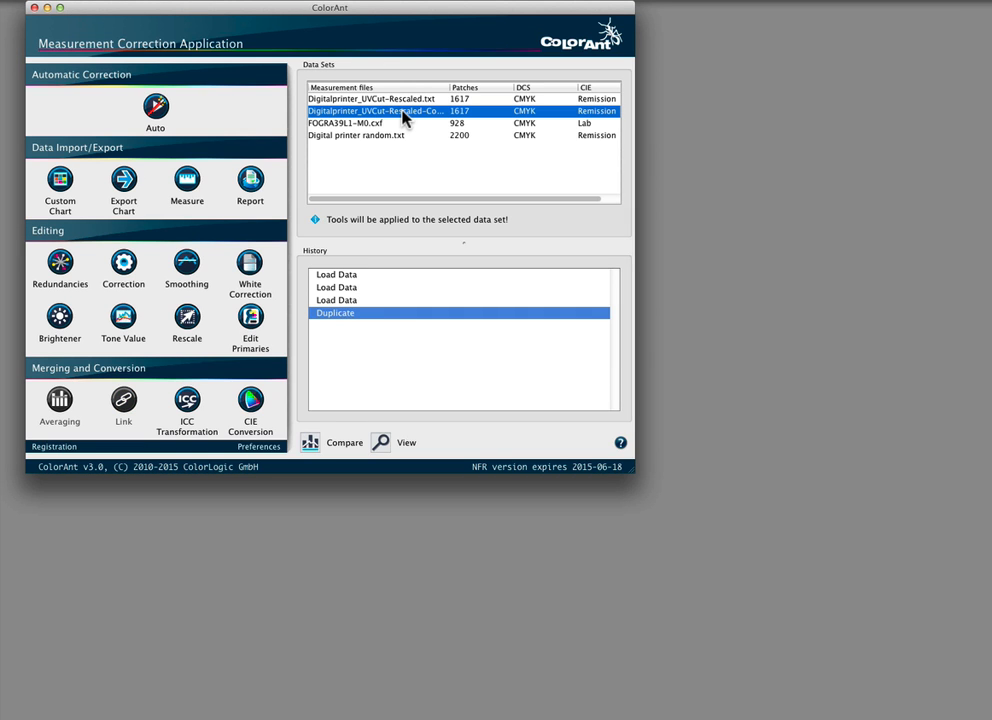
mouse_move(67, 262)
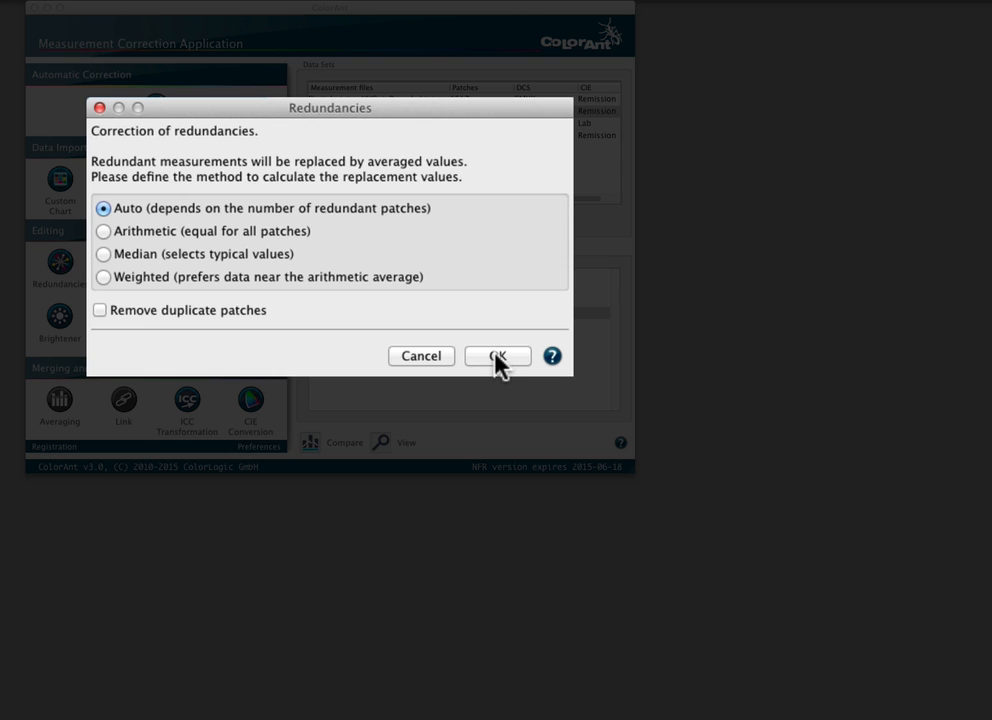
left_click(497, 356)
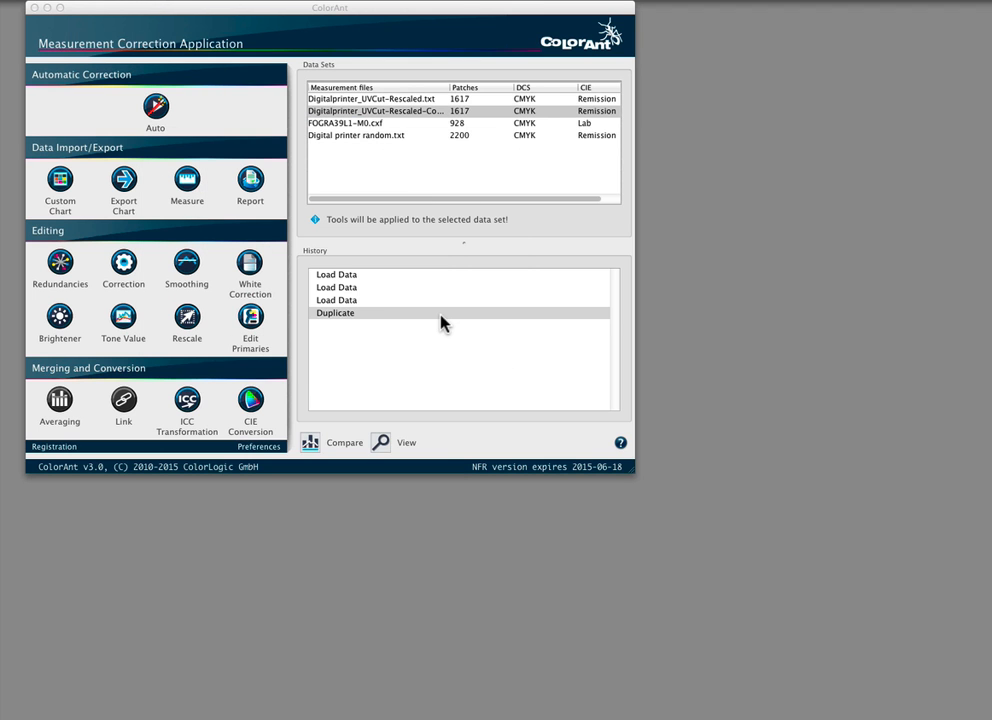
left_click(59, 268)
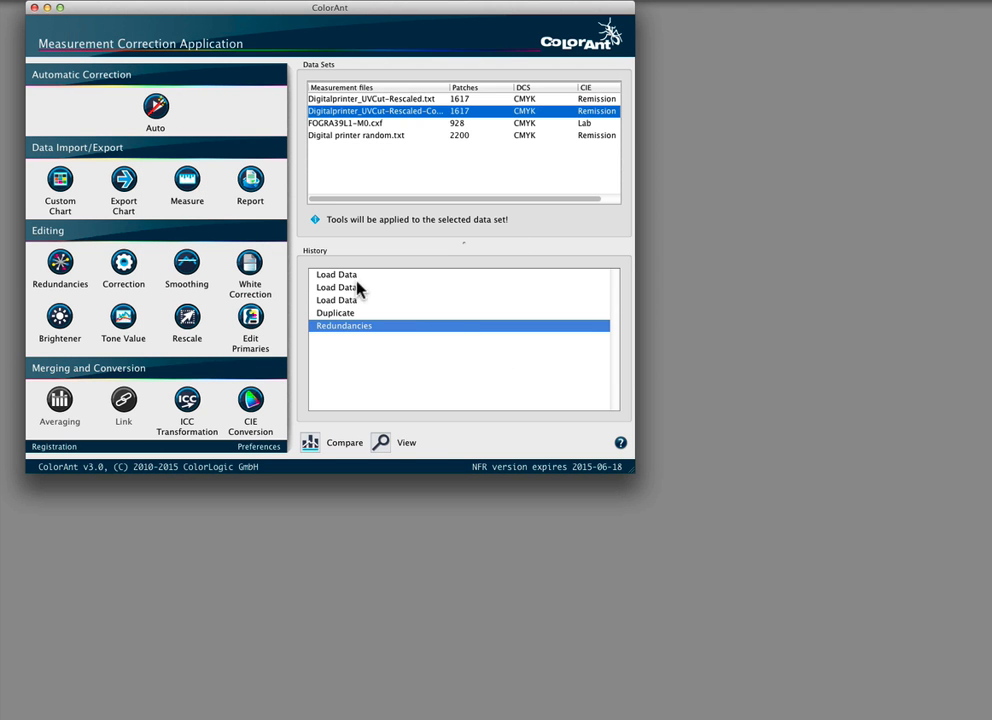
left_click(123, 262)
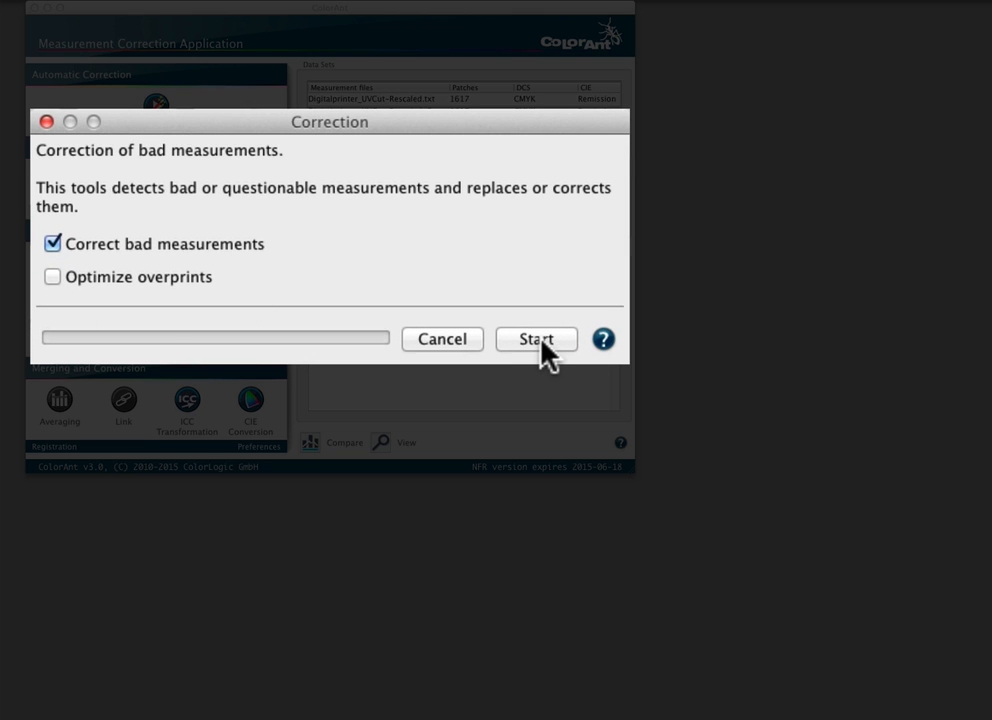
left_click(536, 338)
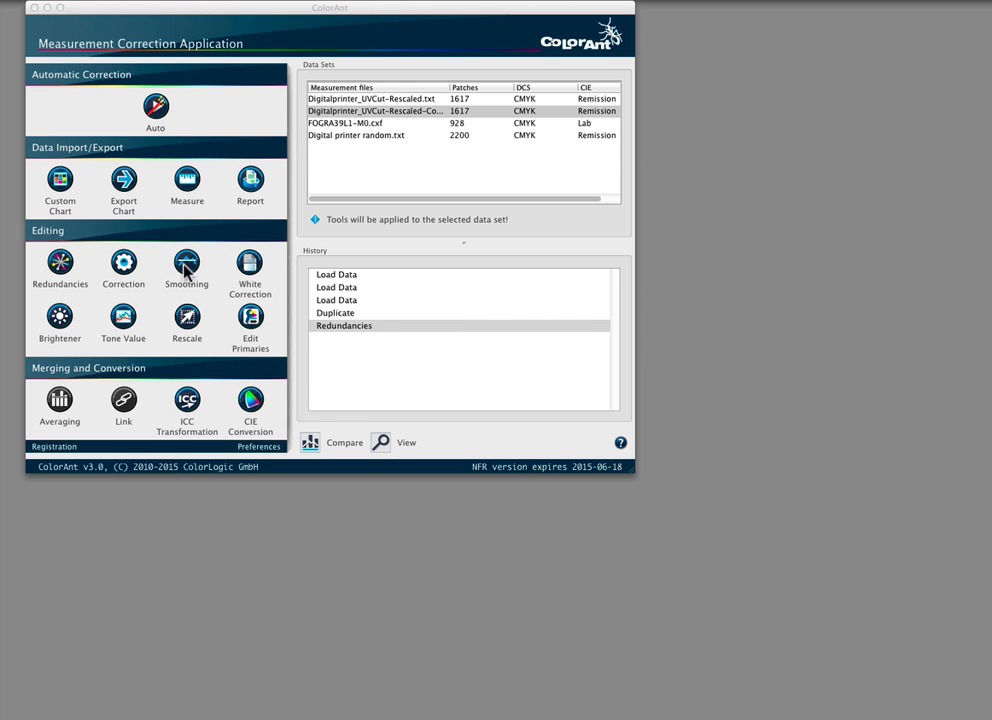
Smooth the copied data set at a 100% smoothing factor.
left_click(186, 262)
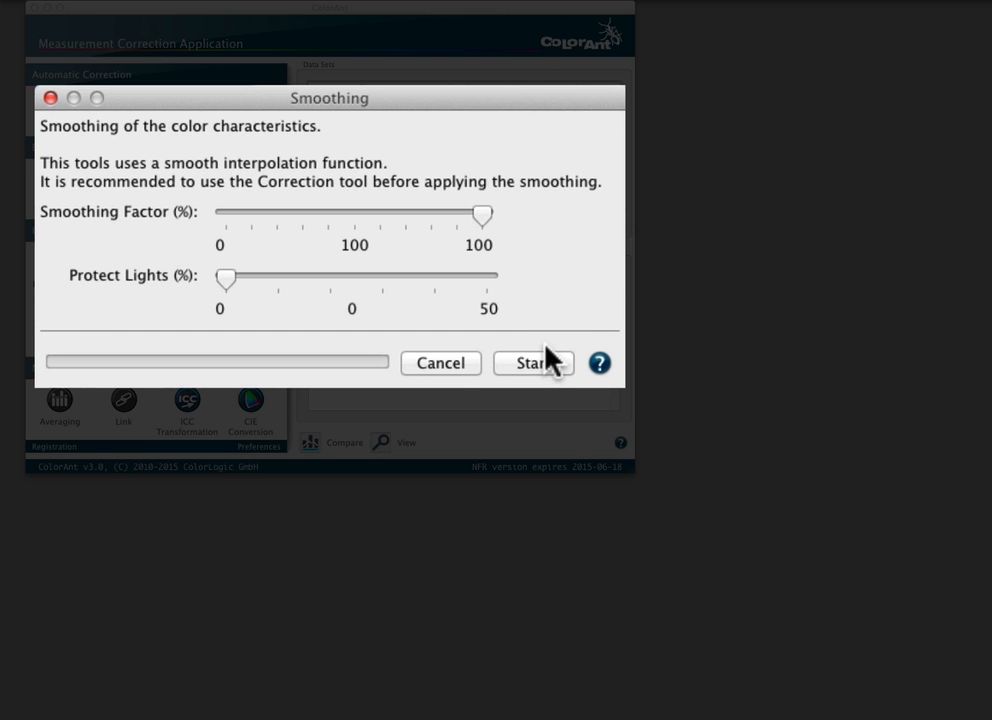
left_click(533, 362)
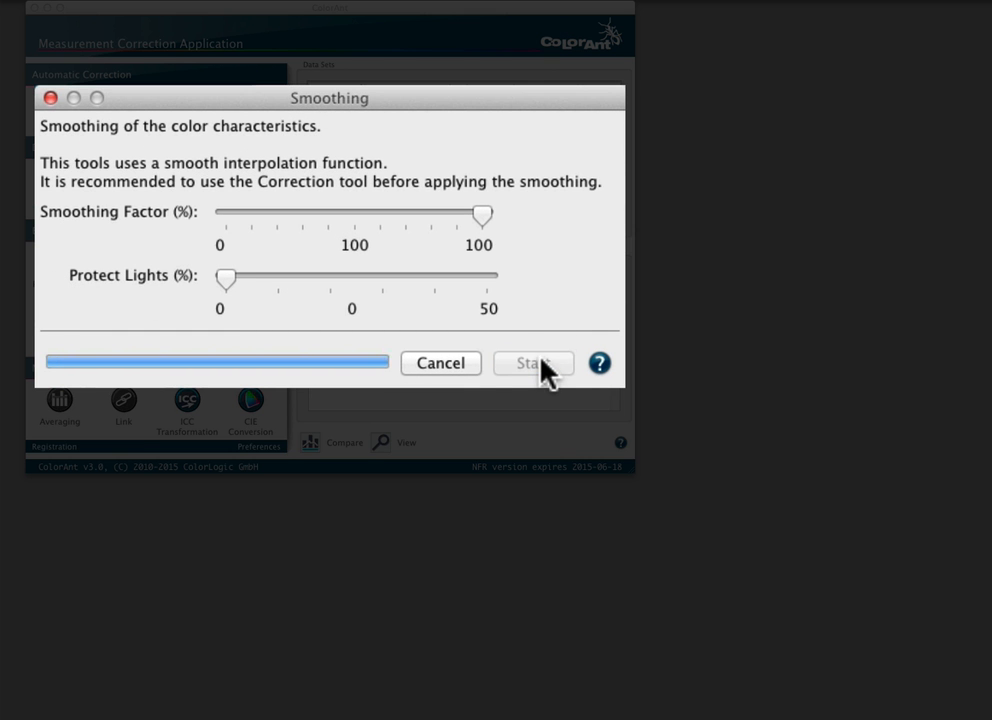
left_click(533, 363)
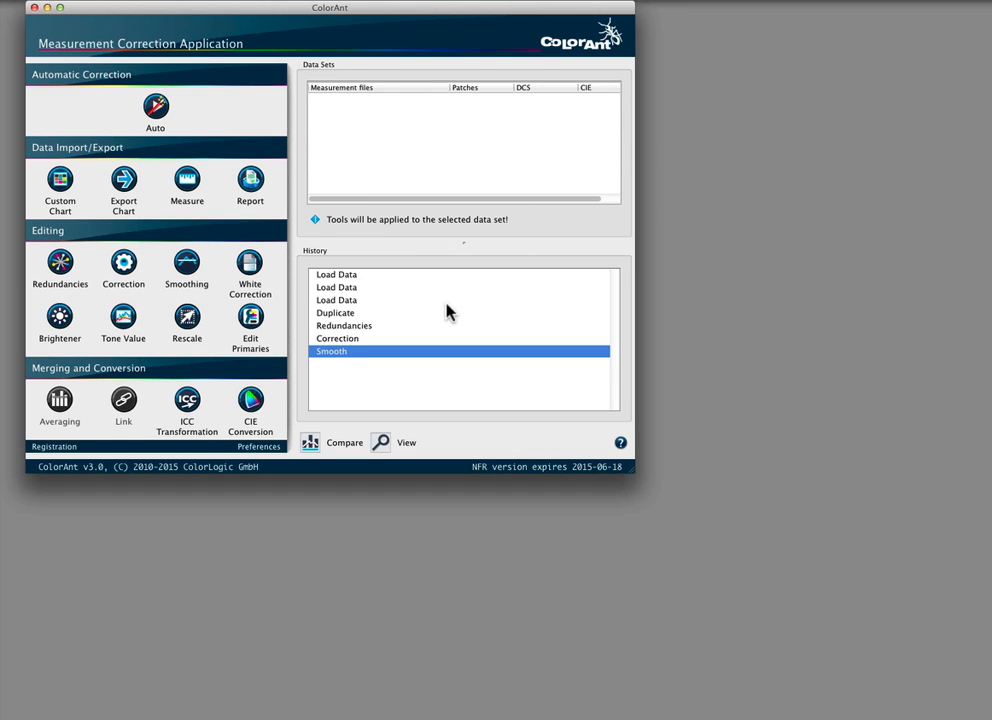
left_click(400, 110)
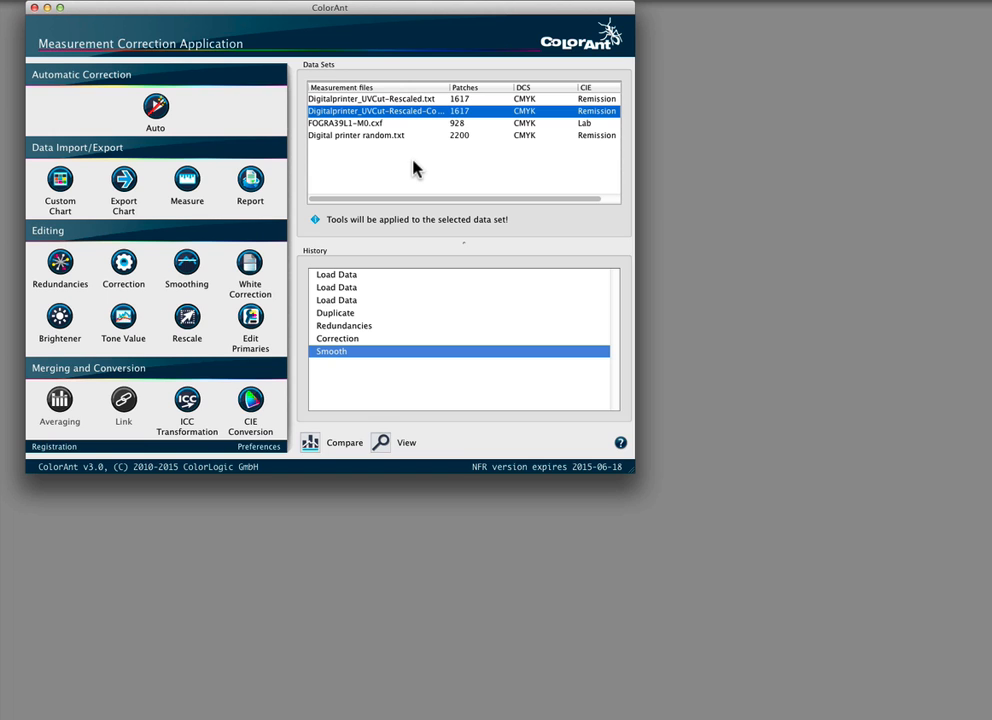
mouse_move(406, 332)
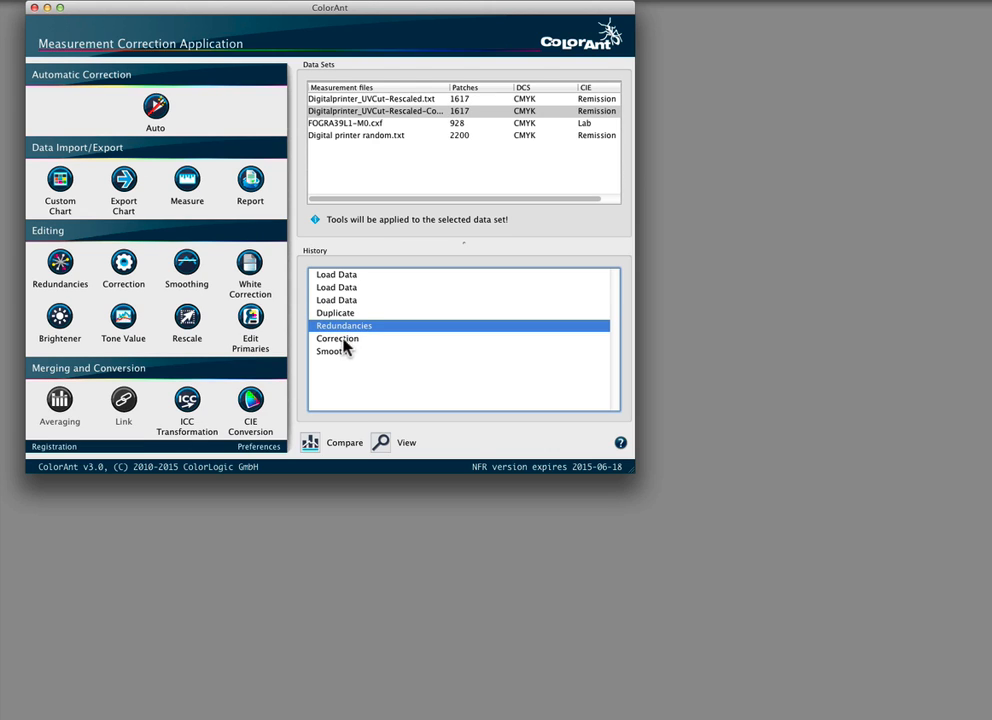
Return to the Smooth history state and save it to the Desktop as redundancies-Corrected-Smoothed.txt.
left_click(333, 351)
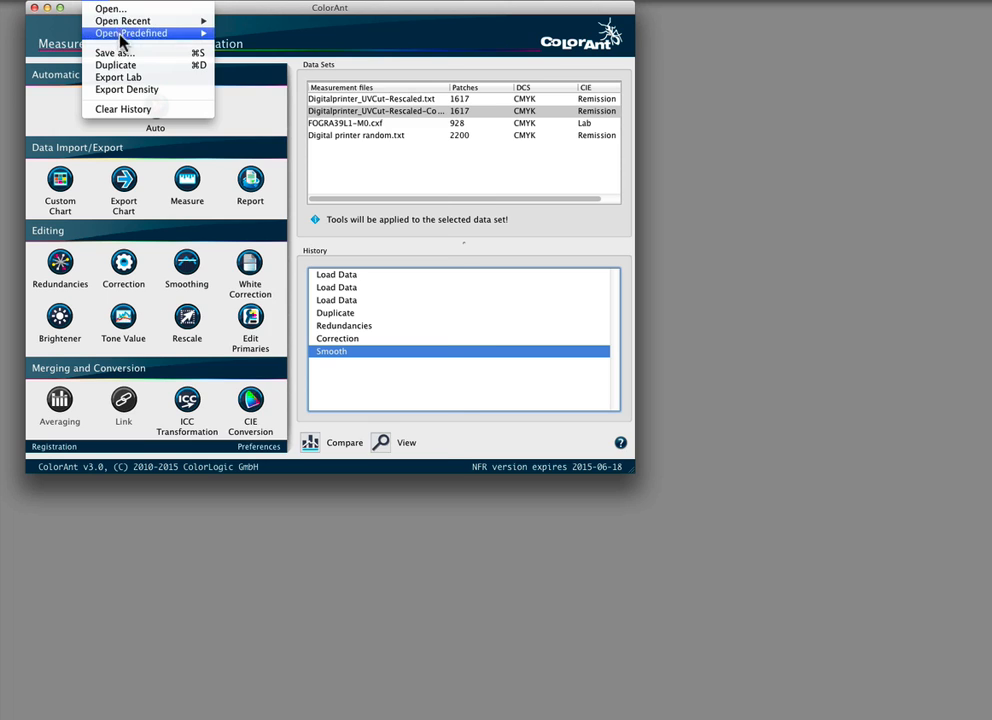
left_click(110, 53)
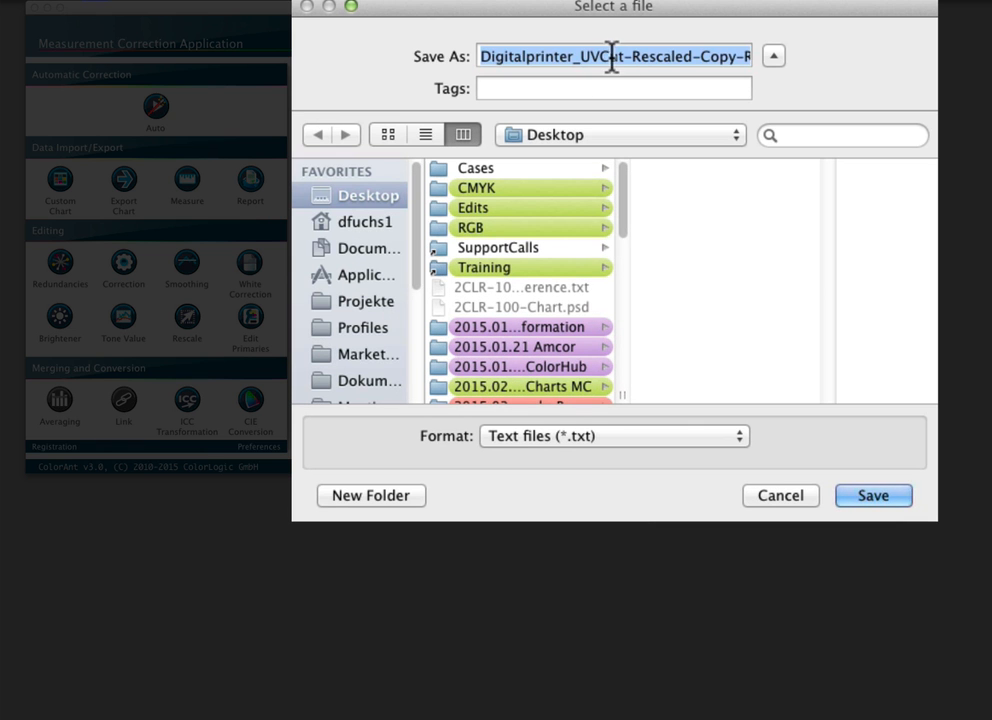
type("redundancies-Corrected-Smoothed.txt")
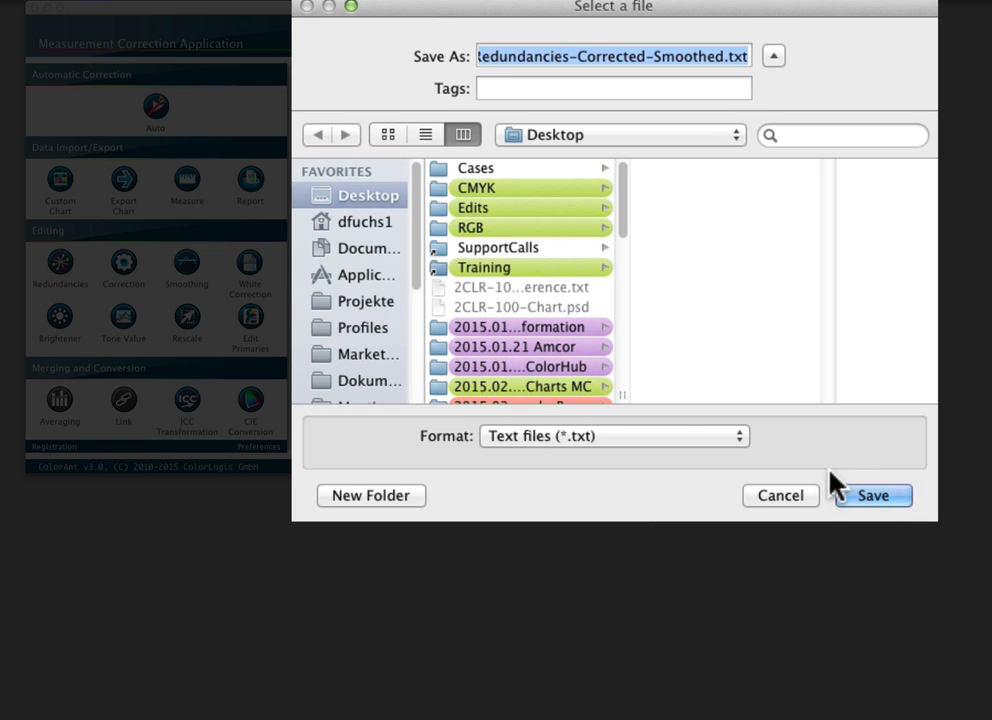
left_click(872, 495)
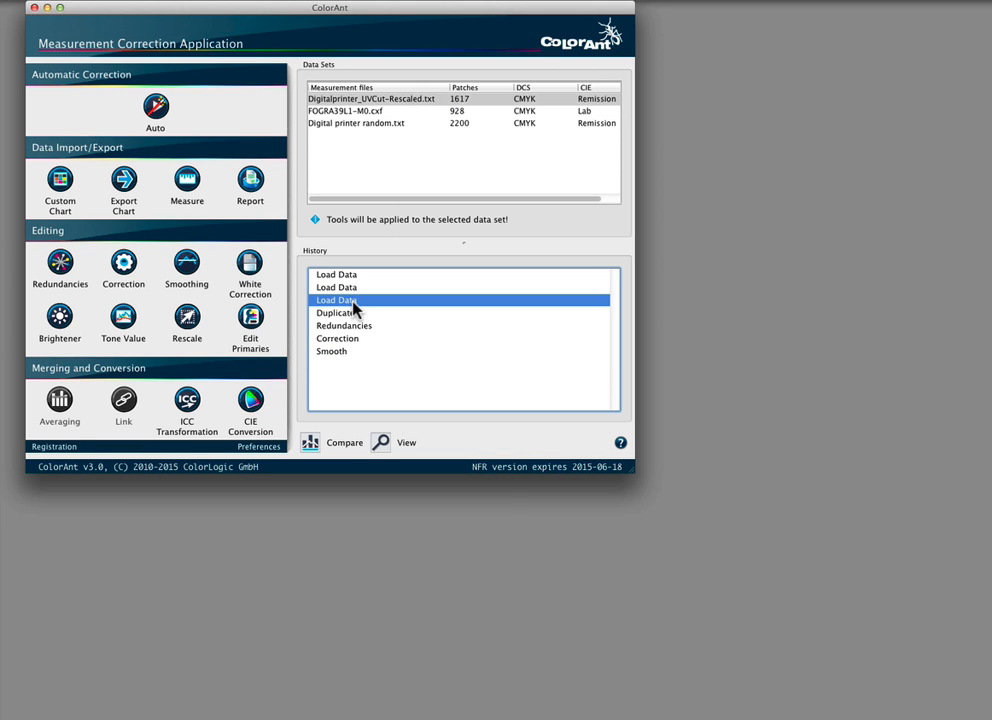
Run Auto correction on Digitalprinter_UVCut-Rescaled.txt starting from its post-duplicate history state.
left_click(375, 98)
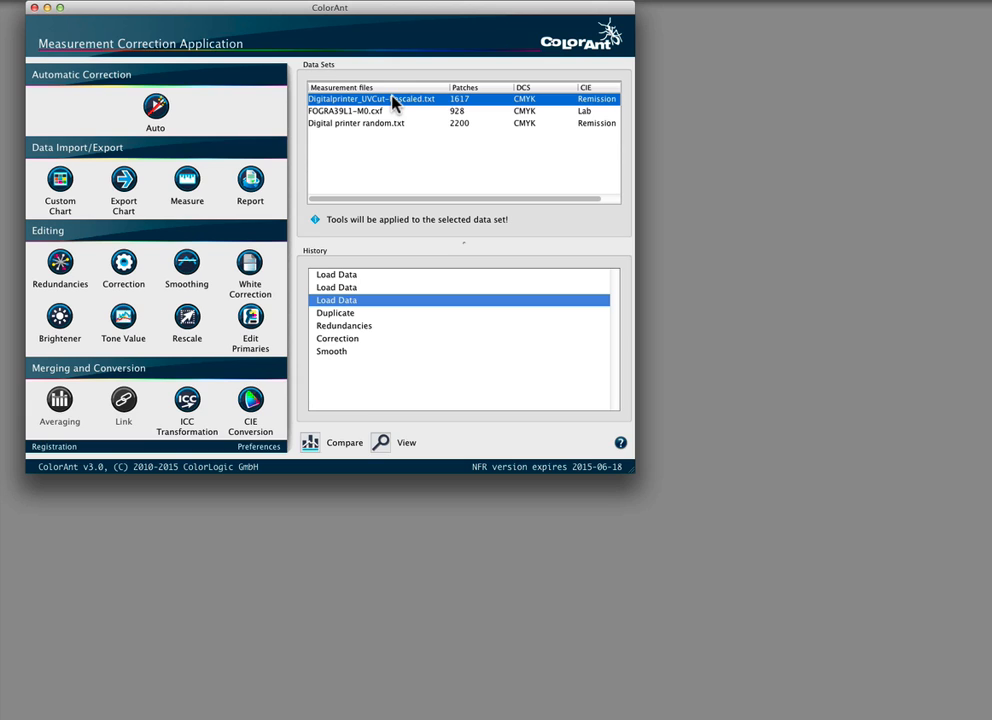
left_click(336, 312)
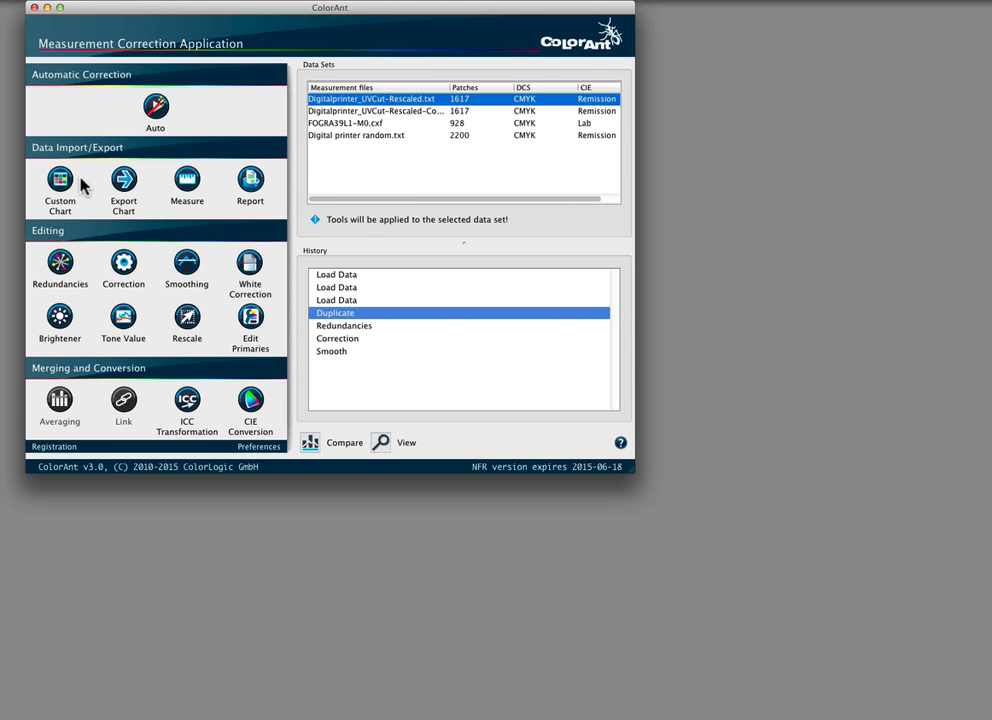
left_click(155, 105)
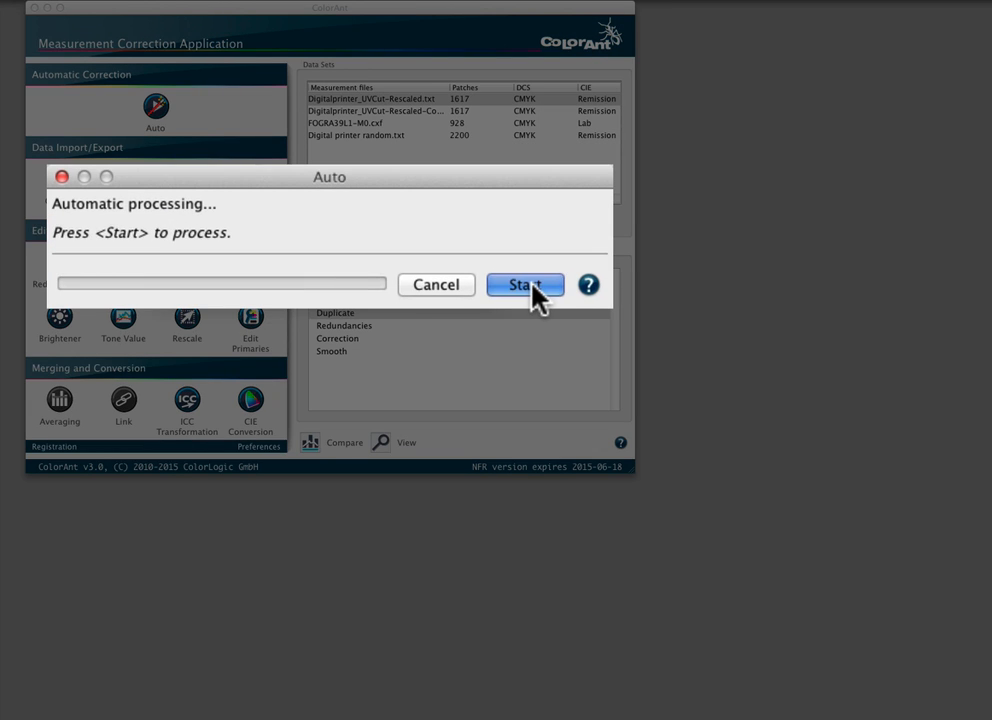
left_click(525, 285)
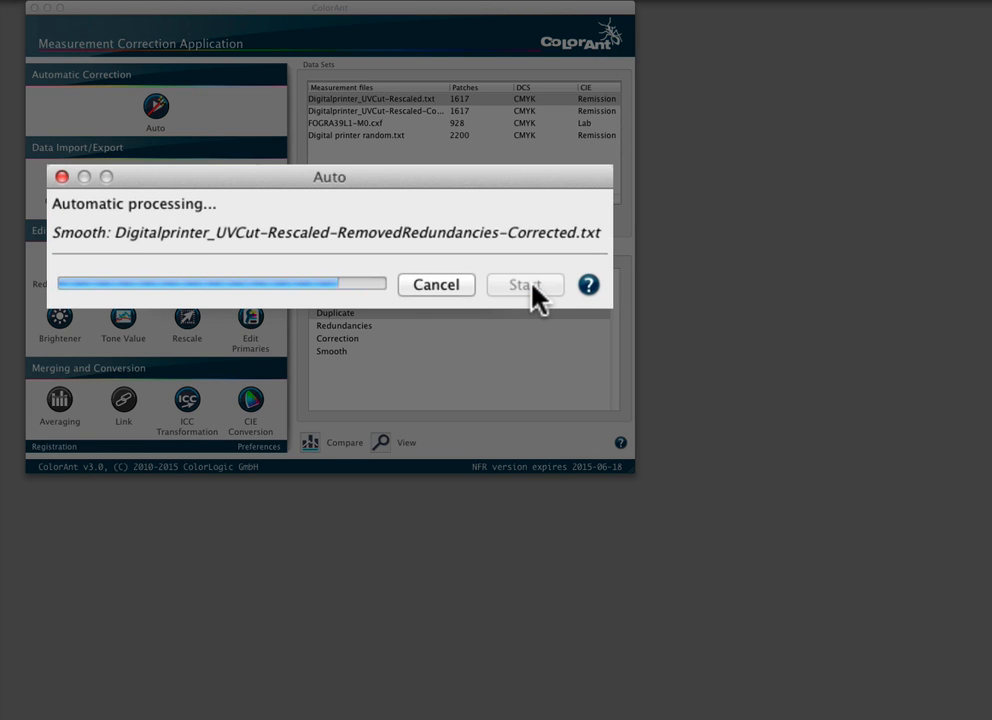
left_click(525, 285)
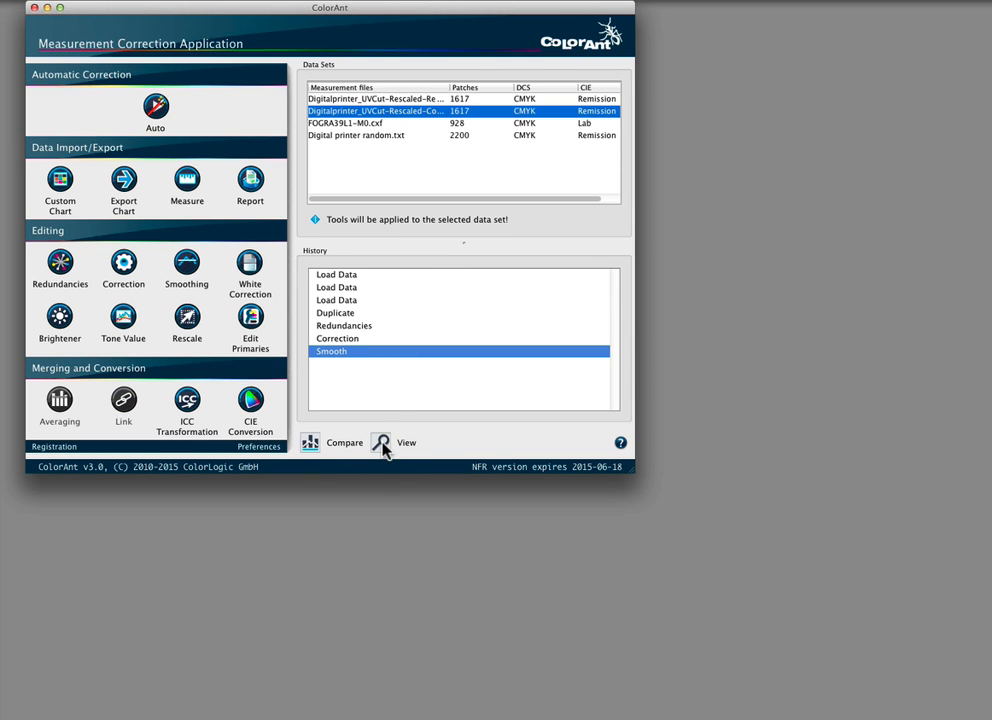
left_click(406, 442)
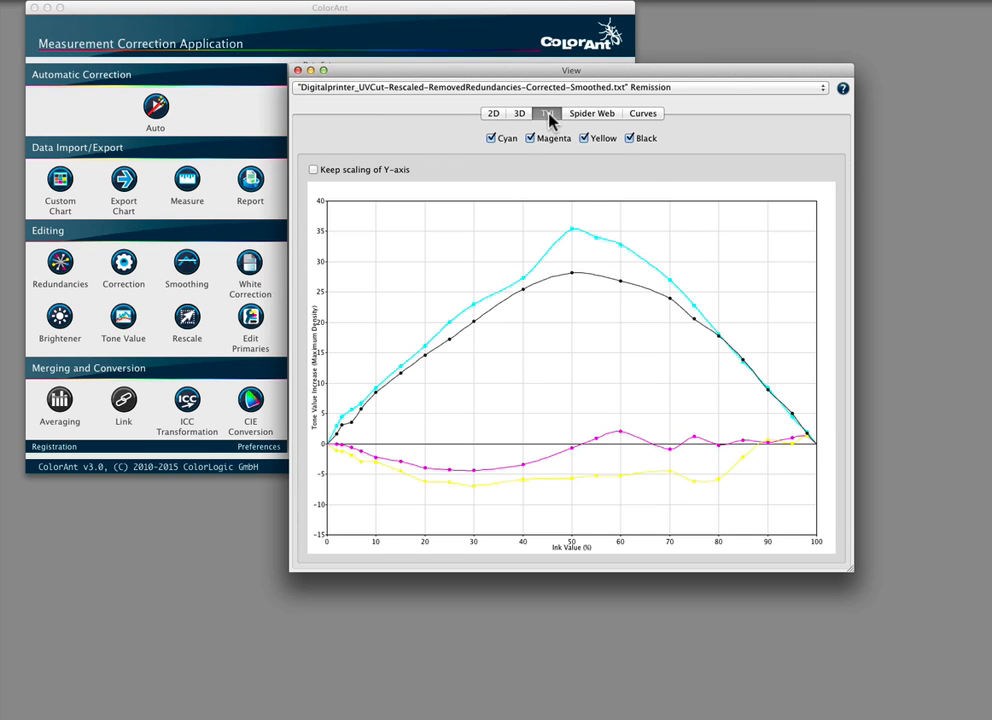
mouse_move(640, 452)
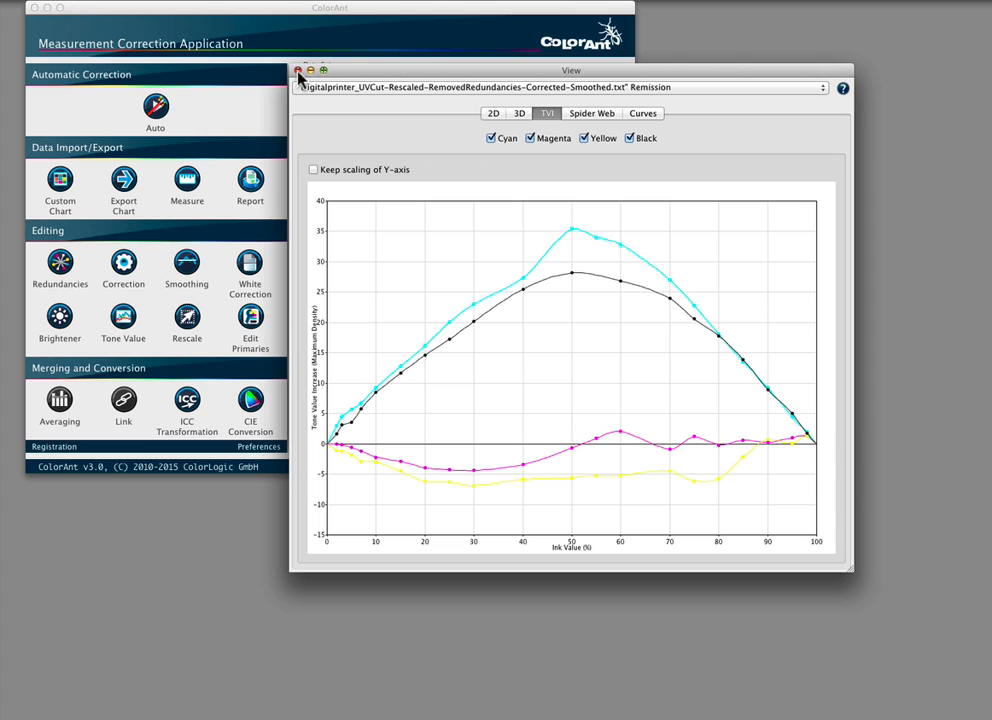
left_click(299, 70)
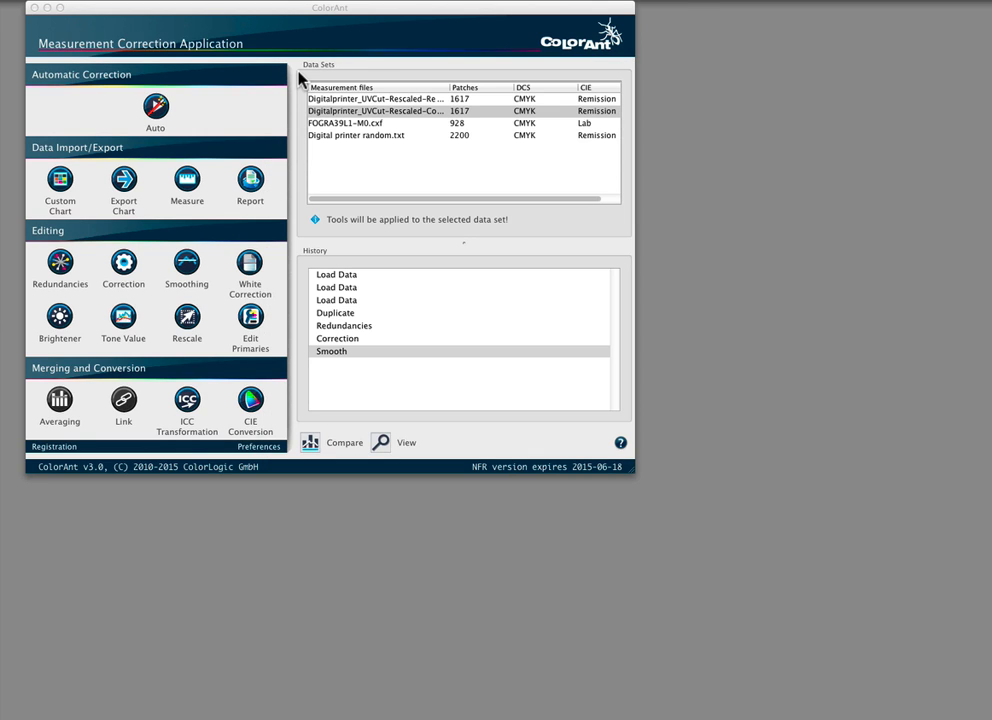
Rescale Digital printer random.txt using IT8.7-4 as the reference chart.
left_click(400, 110)
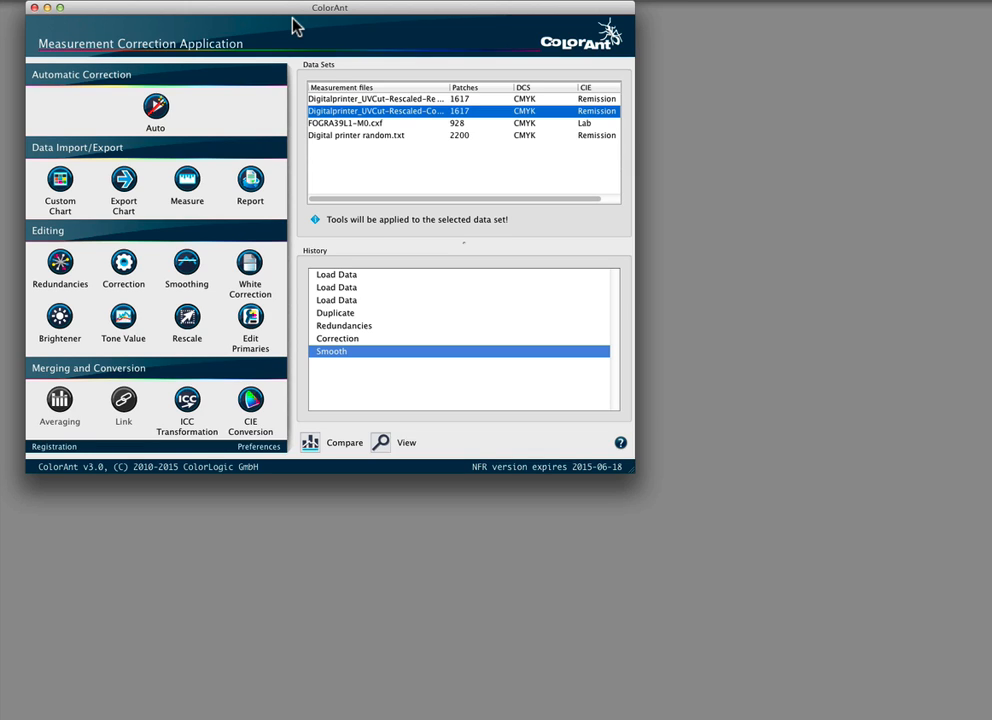
mouse_move(344, 161)
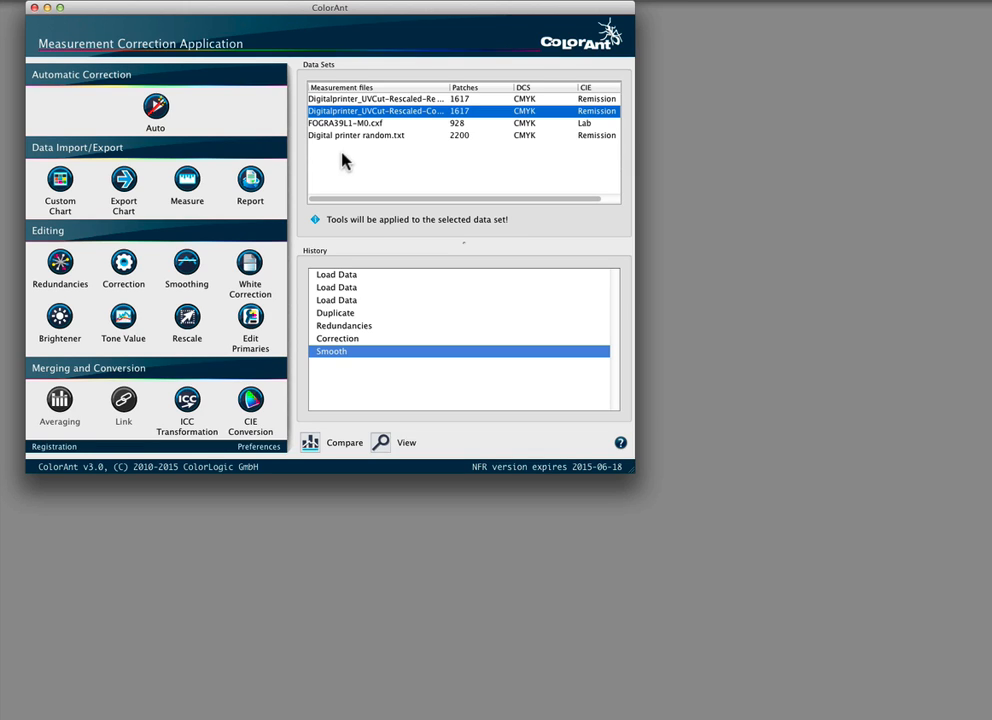
mouse_move(349, 142)
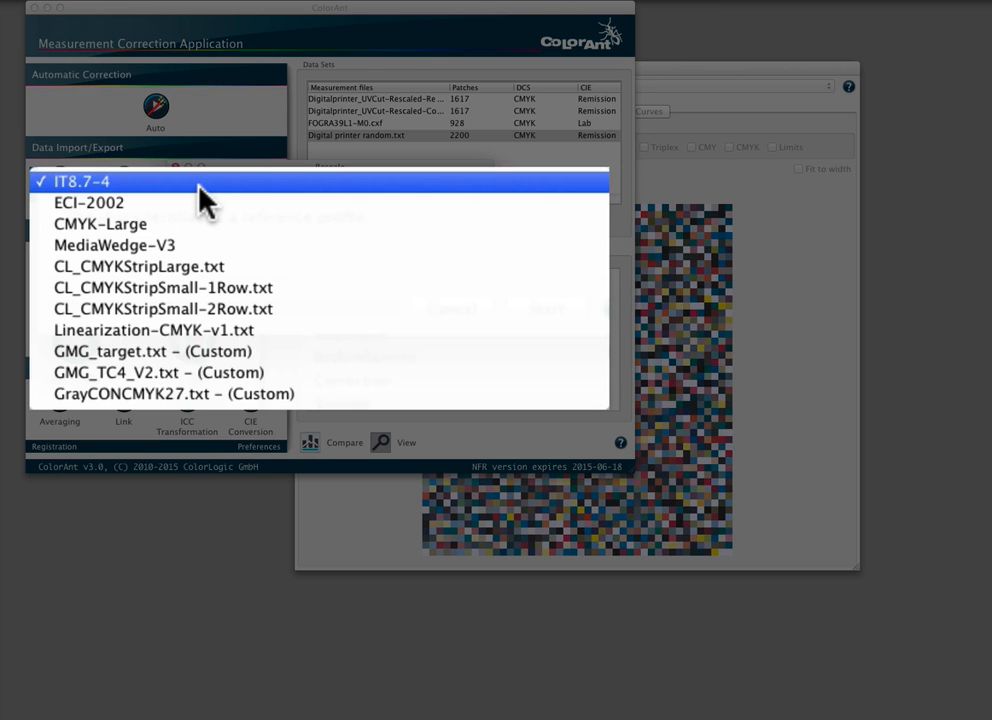
left_click(88, 202)
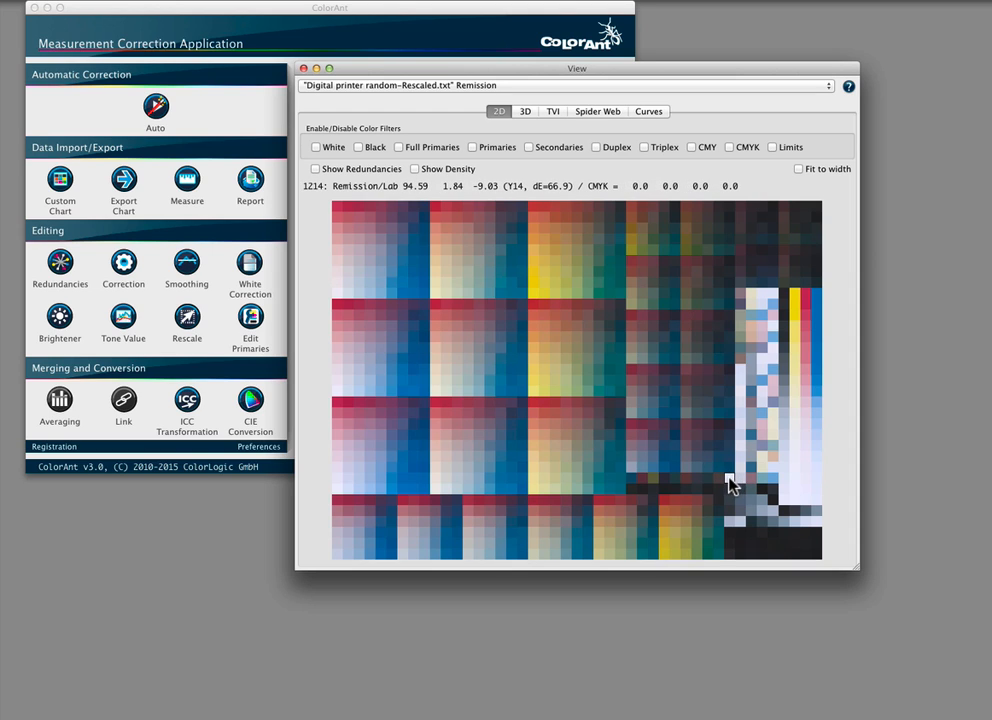
right_click(728, 484)
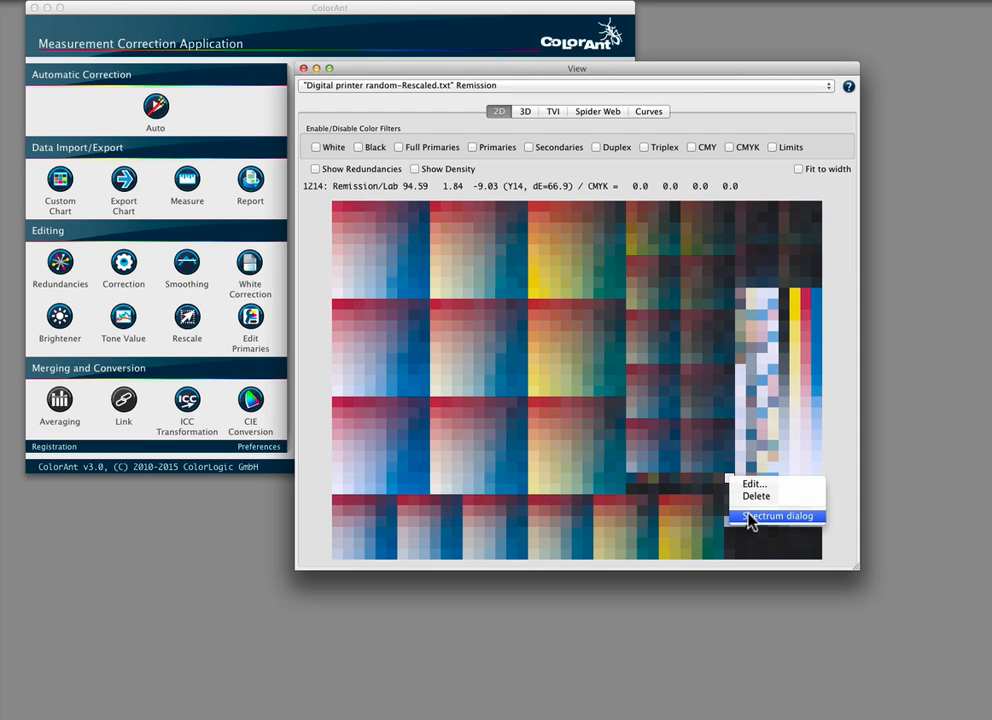
left_click(777, 515)
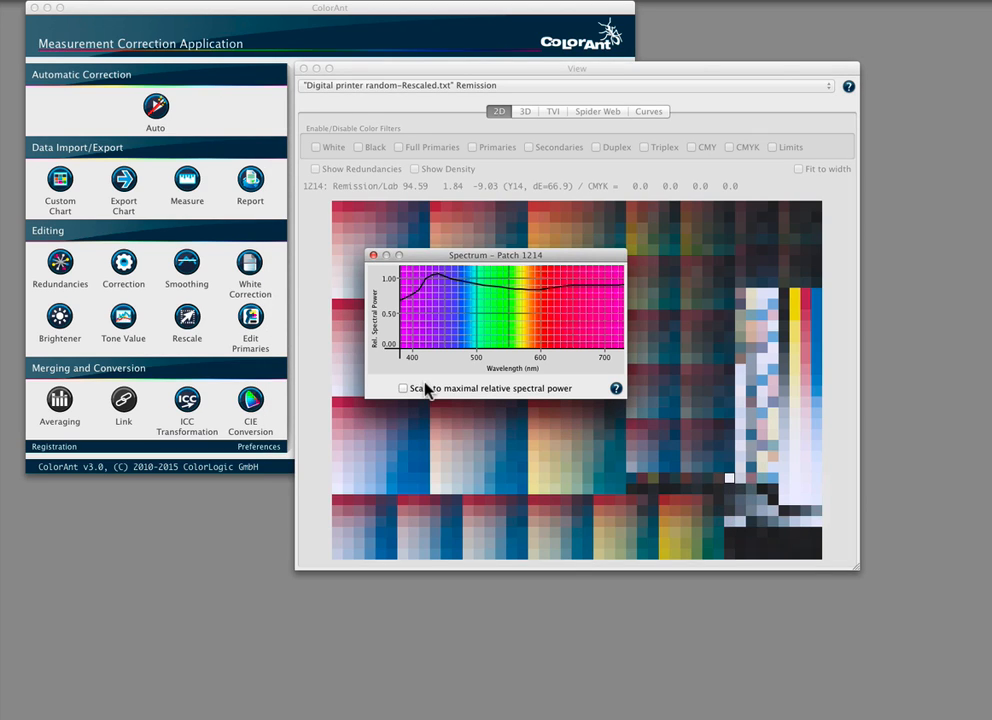
left_click(405, 388)
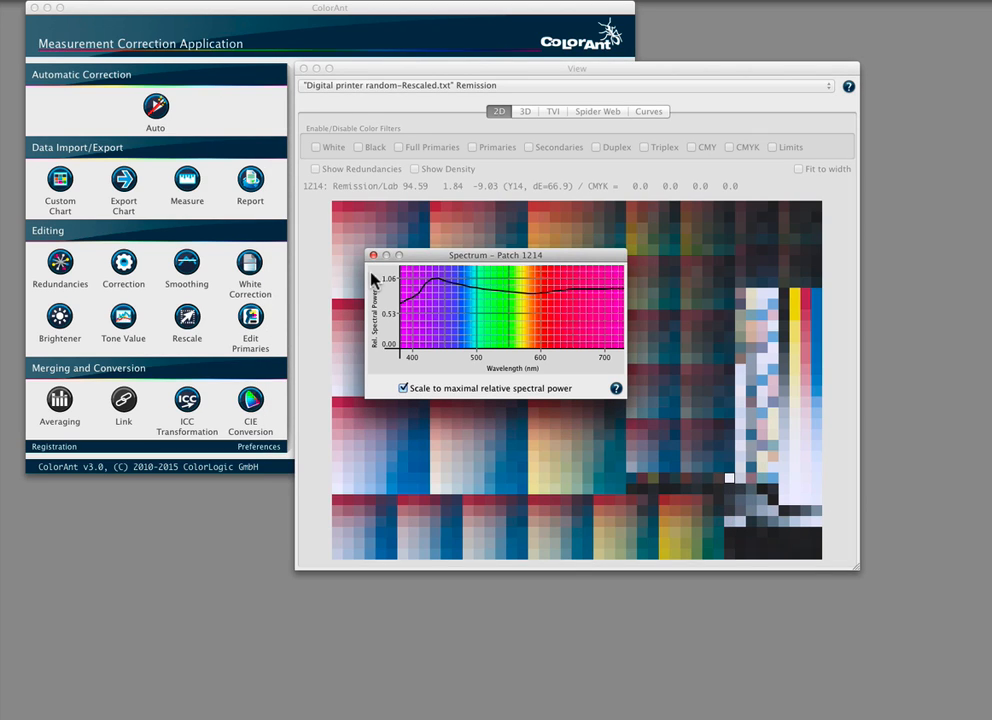
mouse_move(380, 262)
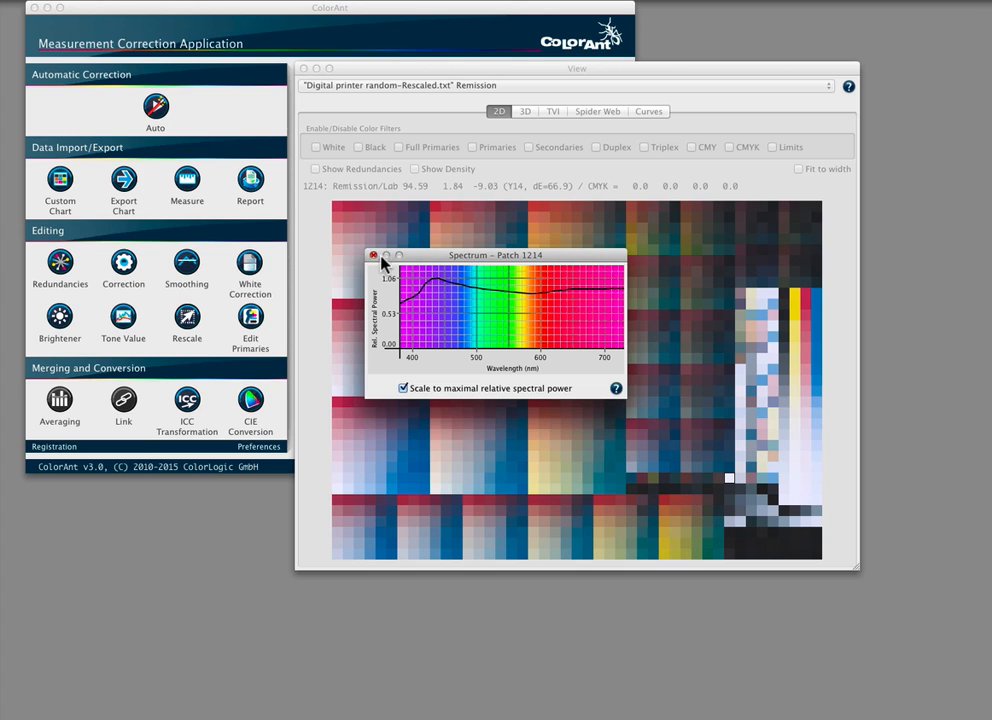
left_click(373, 254)
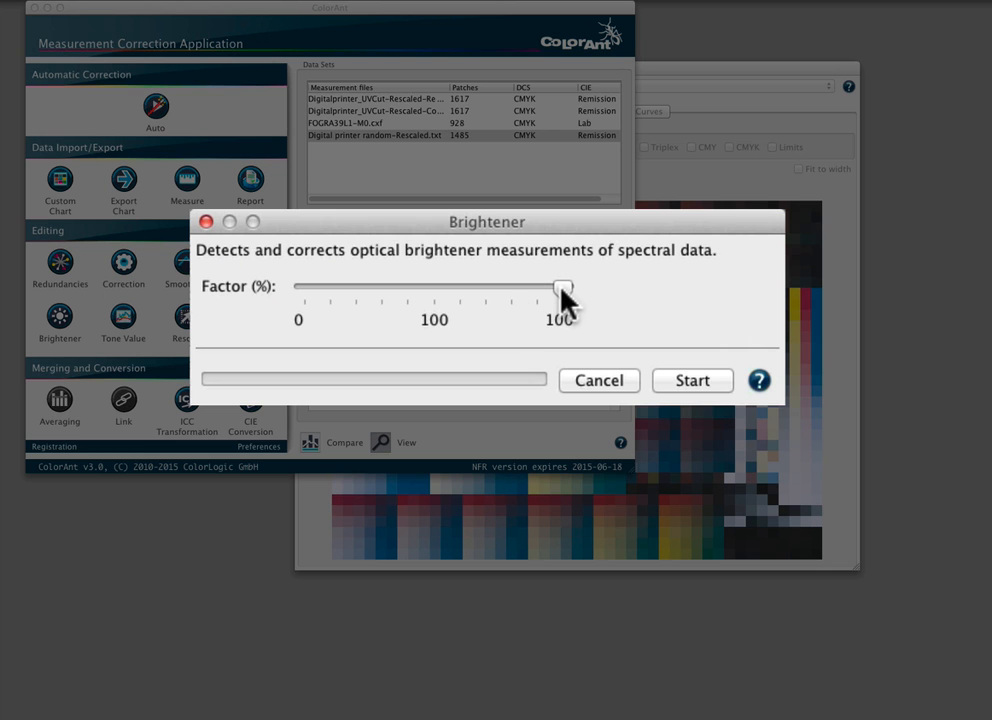
Run optical brightener compensation with the Factor slider set to about 76%.
left_click_drag(563, 288, 392, 288)
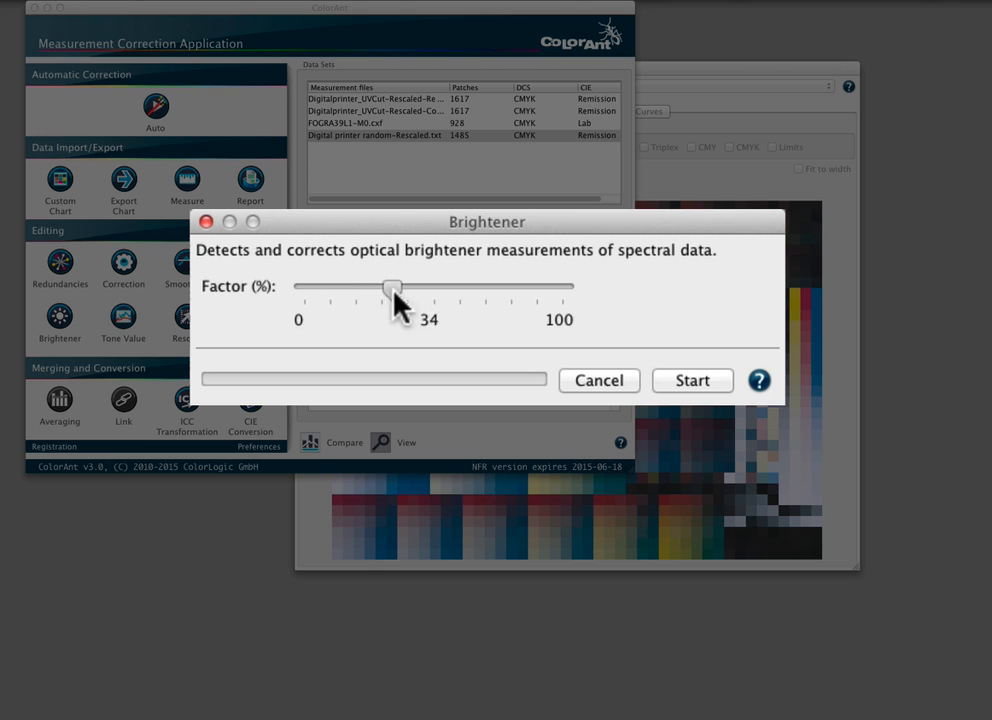
left_click_drag(392, 287, 503, 287)
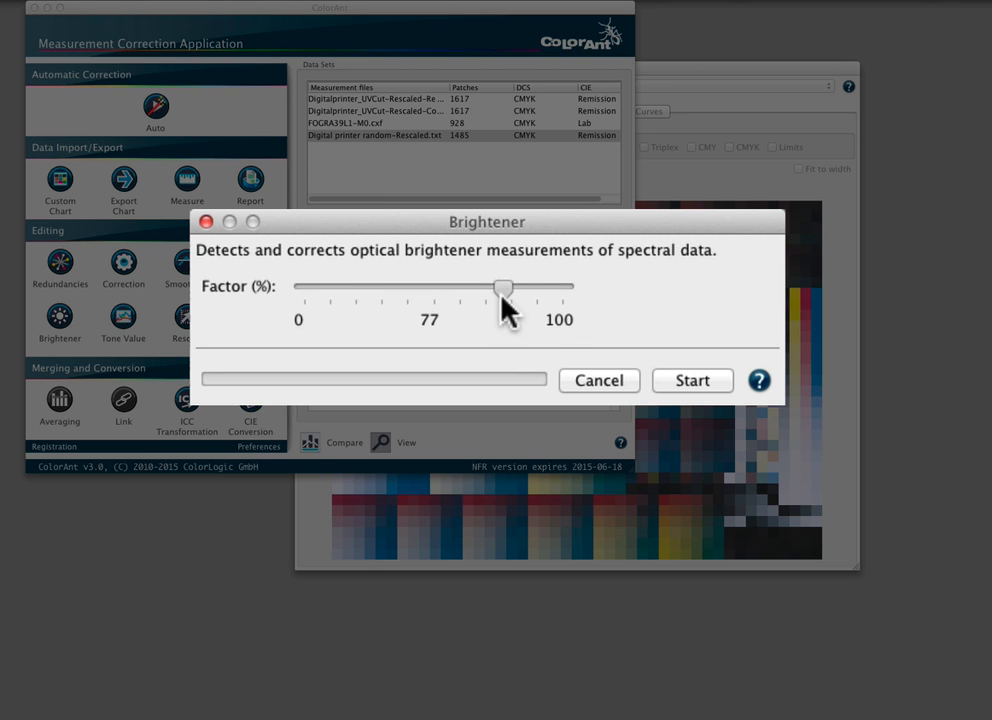
left_click(692, 380)
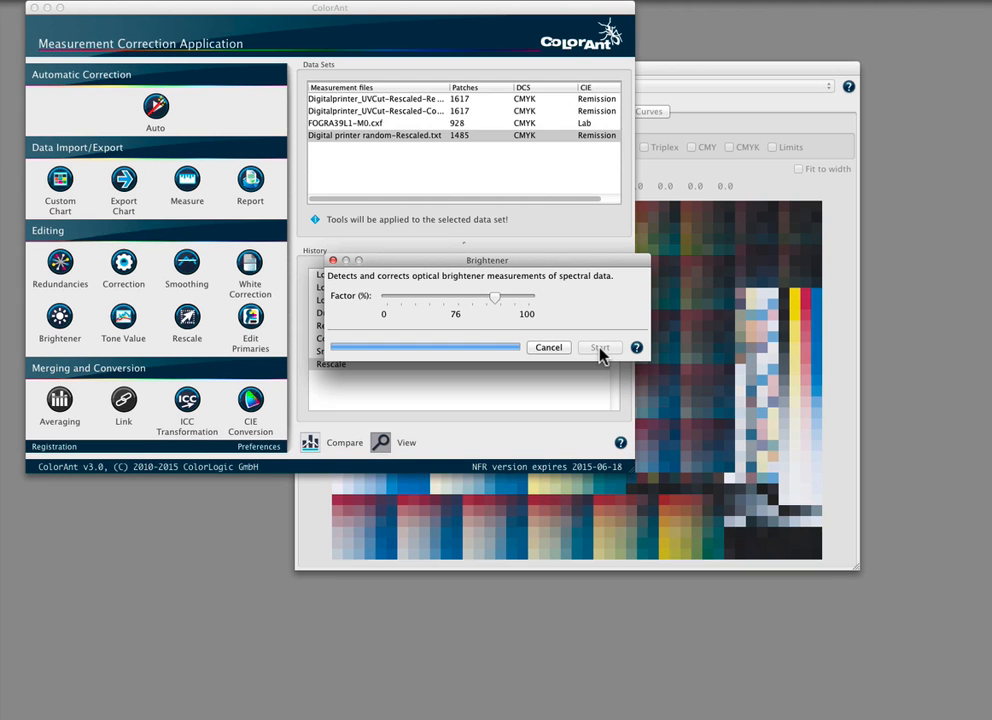
left_click(599, 347)
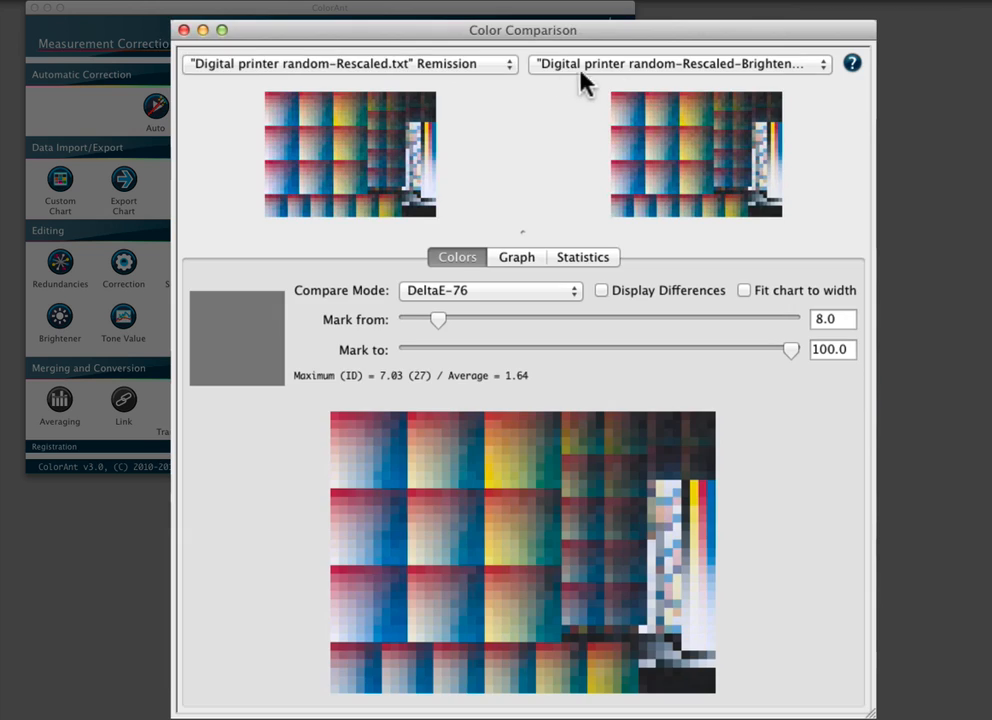
Compare the Rescaled and Brightener sets, raising the DeltaE marking threshold from 2.0 to 5.0.
left_click(385, 432)
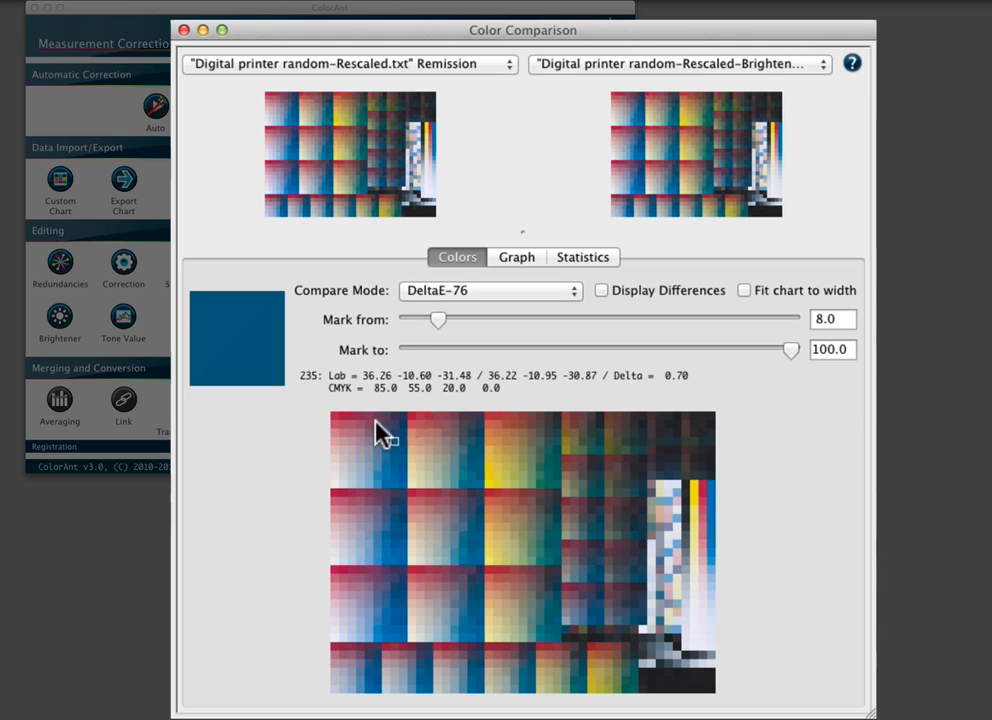
left_click_drag(440, 319, 415, 319)
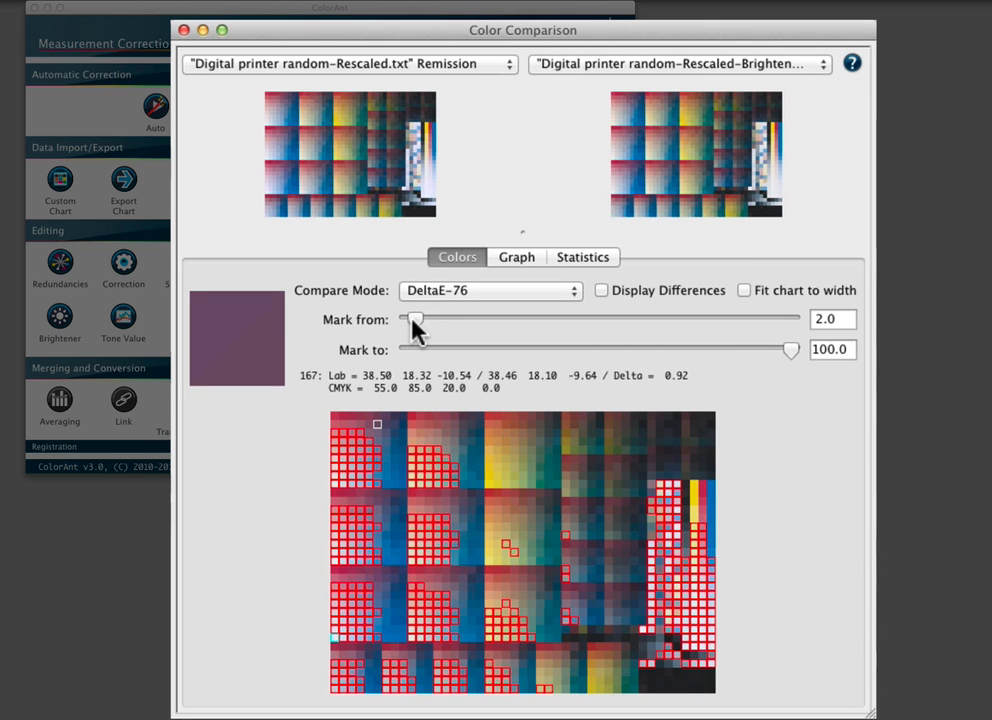
left_click(505, 467)
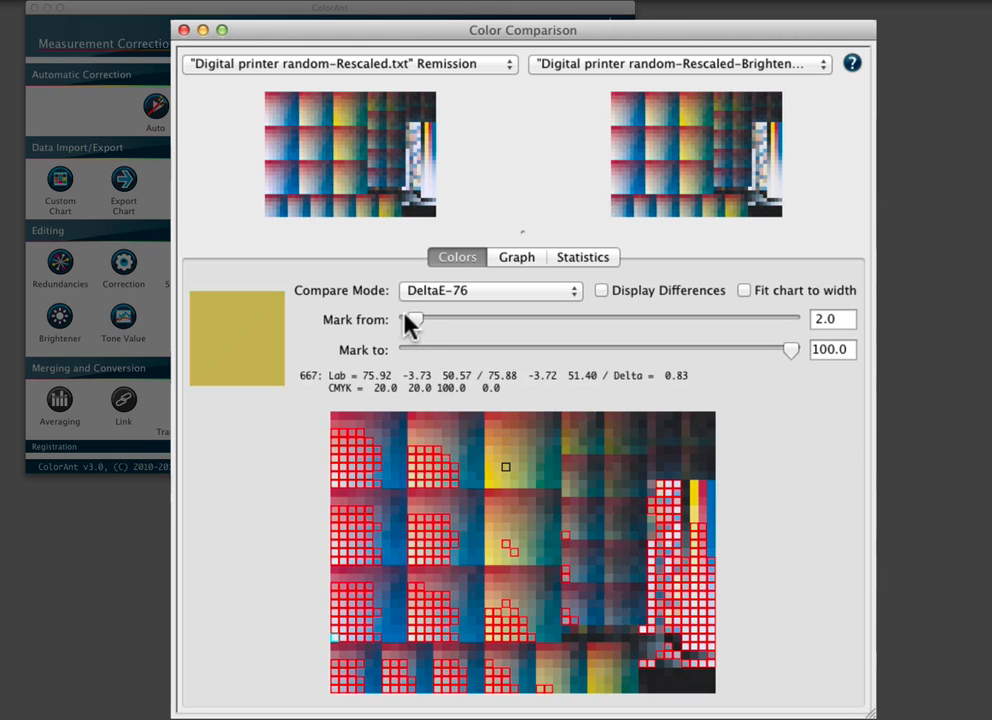
left_click_drag(410, 319, 425, 319)
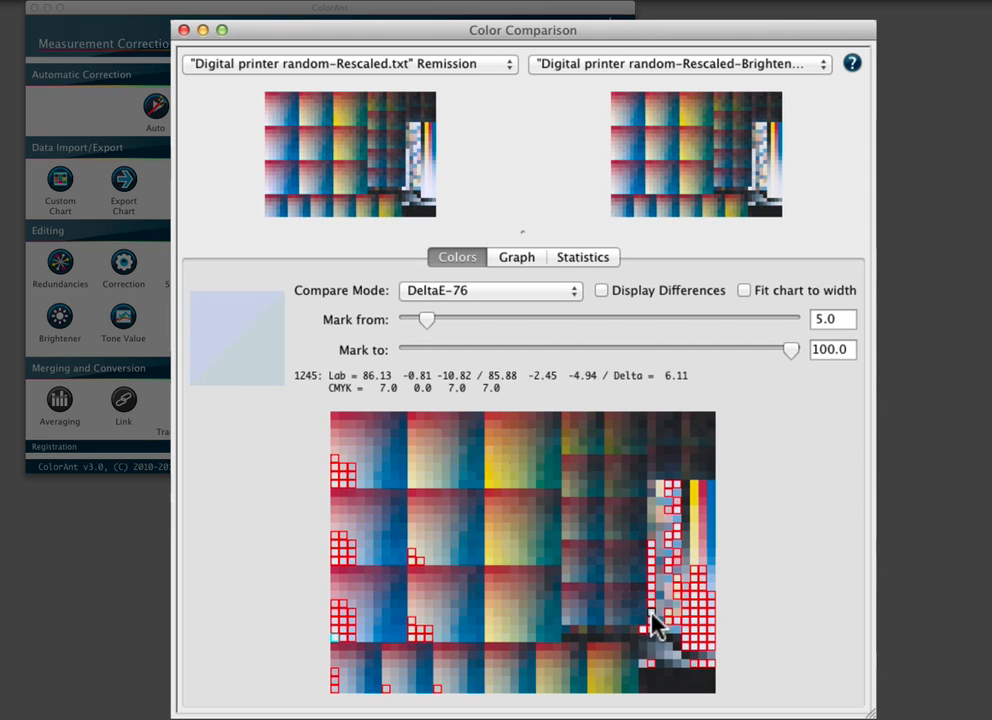
left_click(690, 505)
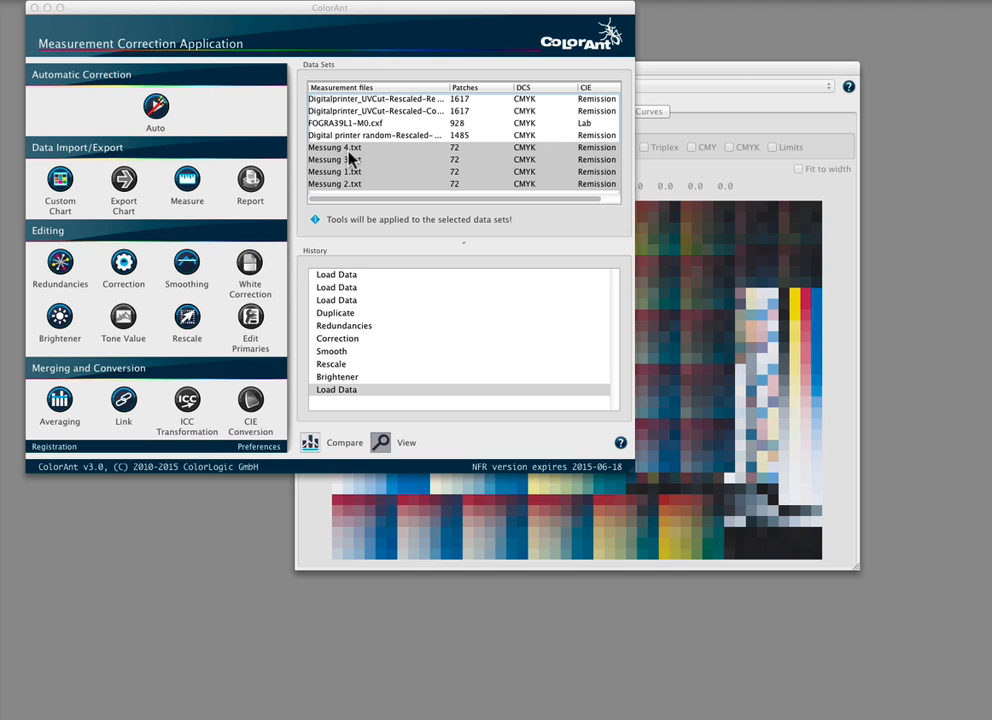
mouse_move(80, 352)
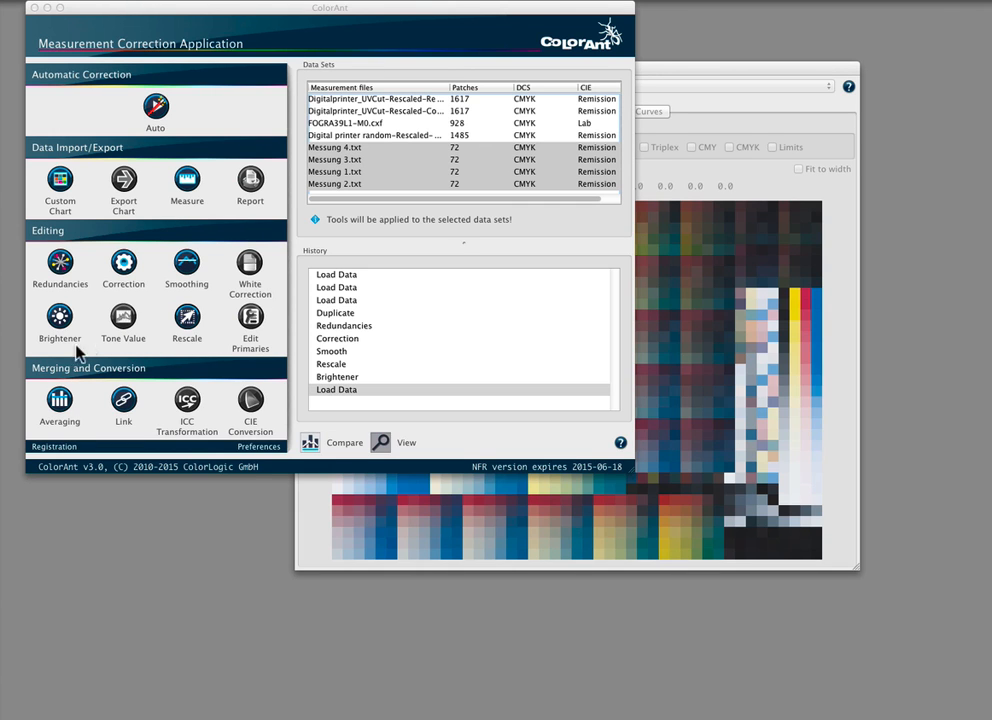
Average the four Messung measurement files using the Auto method into Average.txt.
left_click(59, 399)
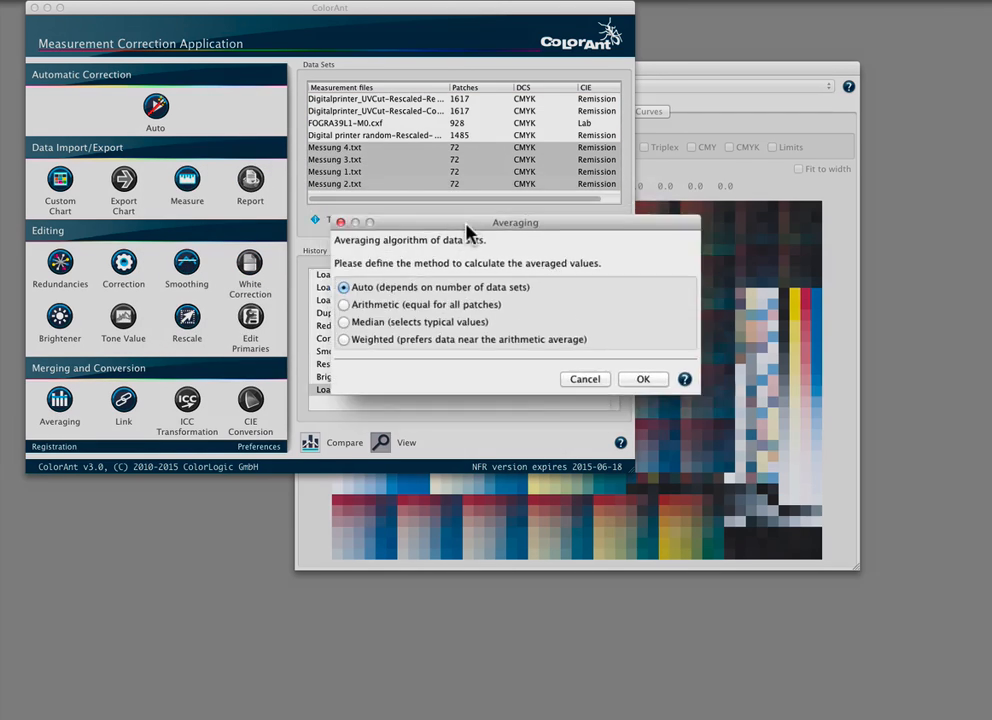
left_click(343, 339)
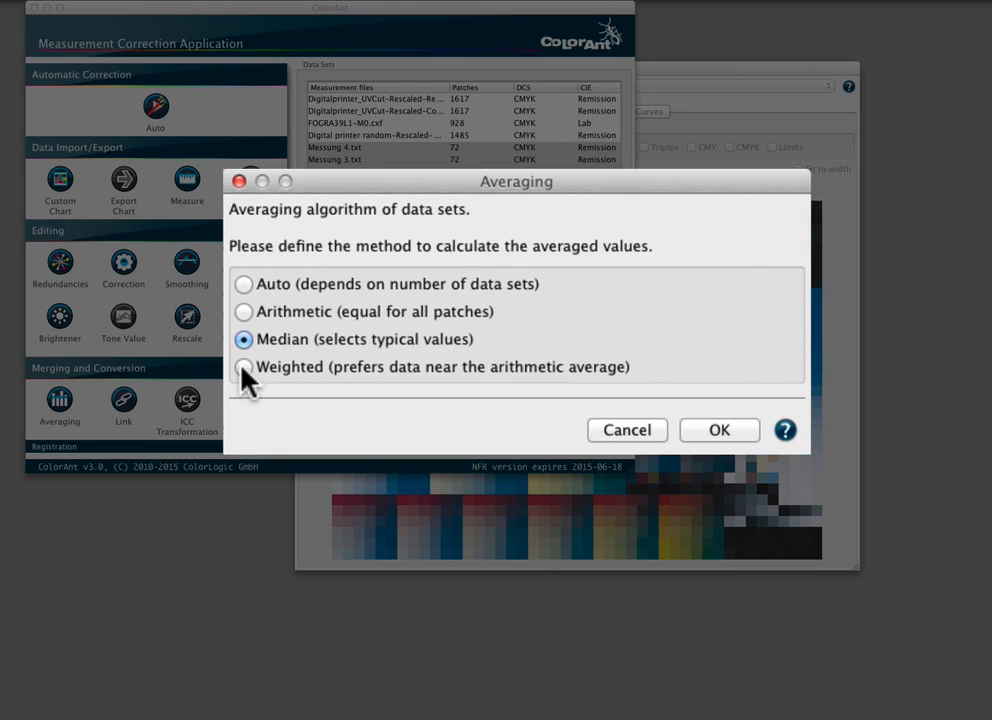
left_click(243, 284)
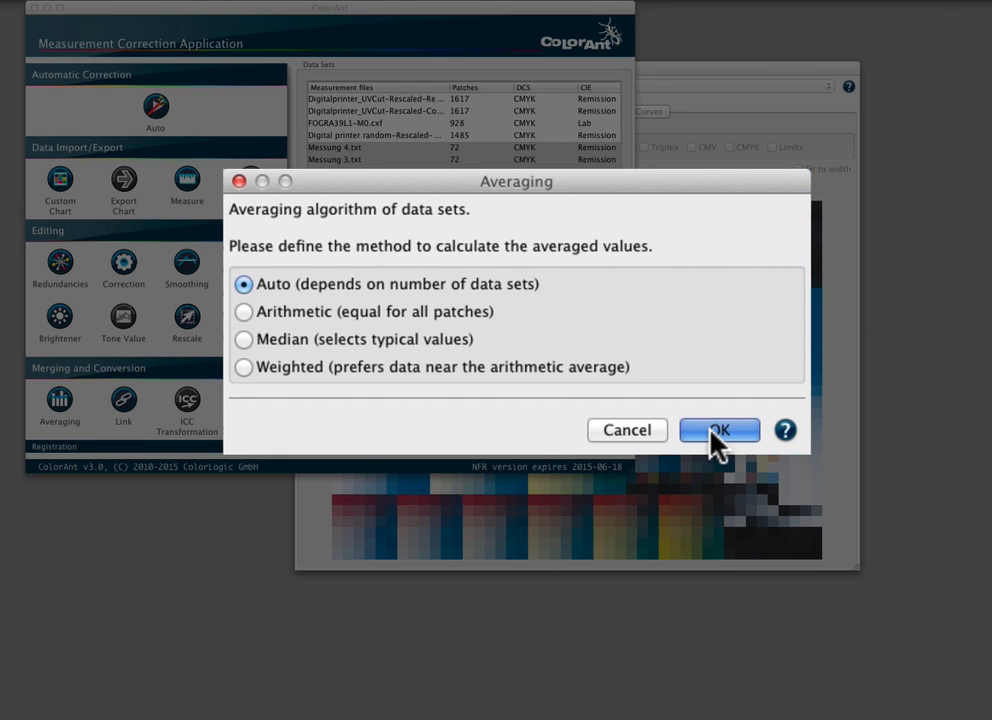
left_click(718, 430)
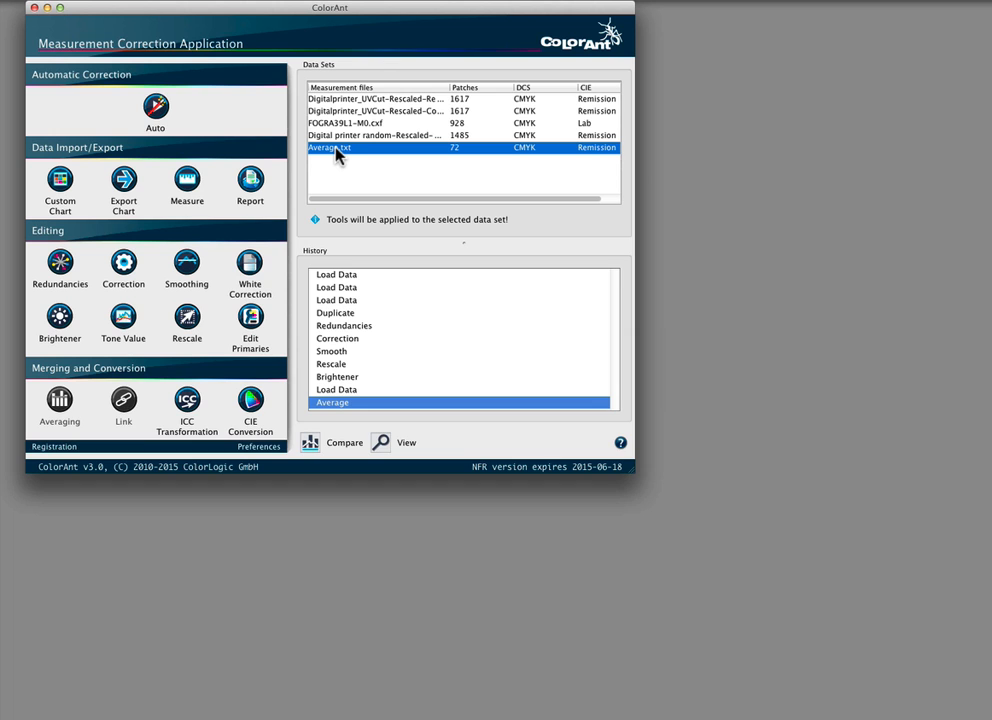
mouse_move(335, 160)
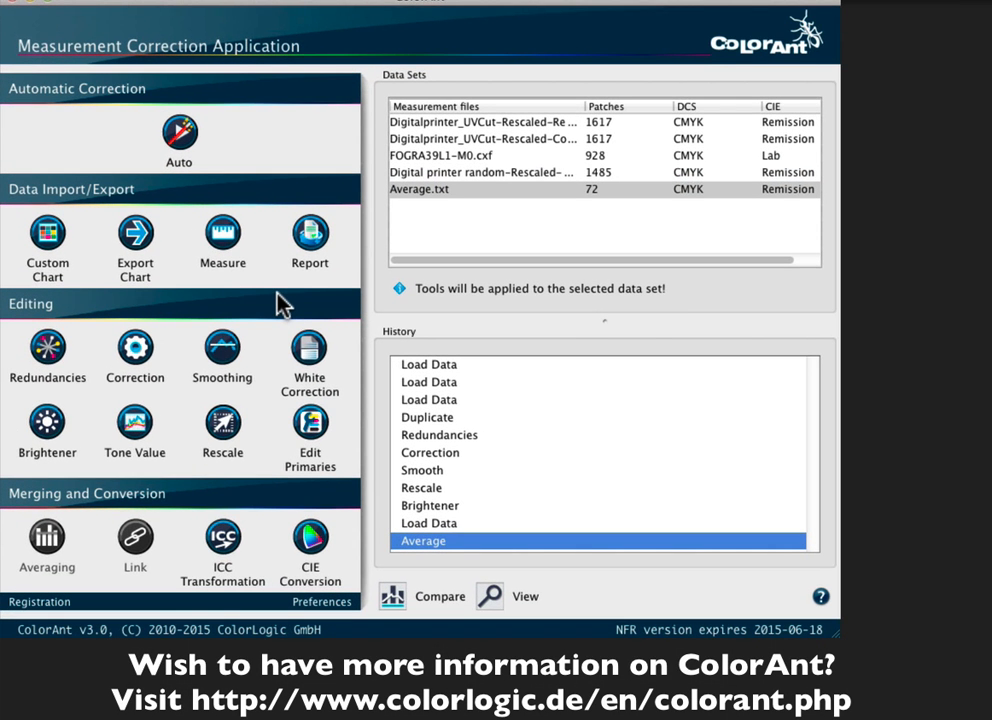
mouse_move(310, 350)
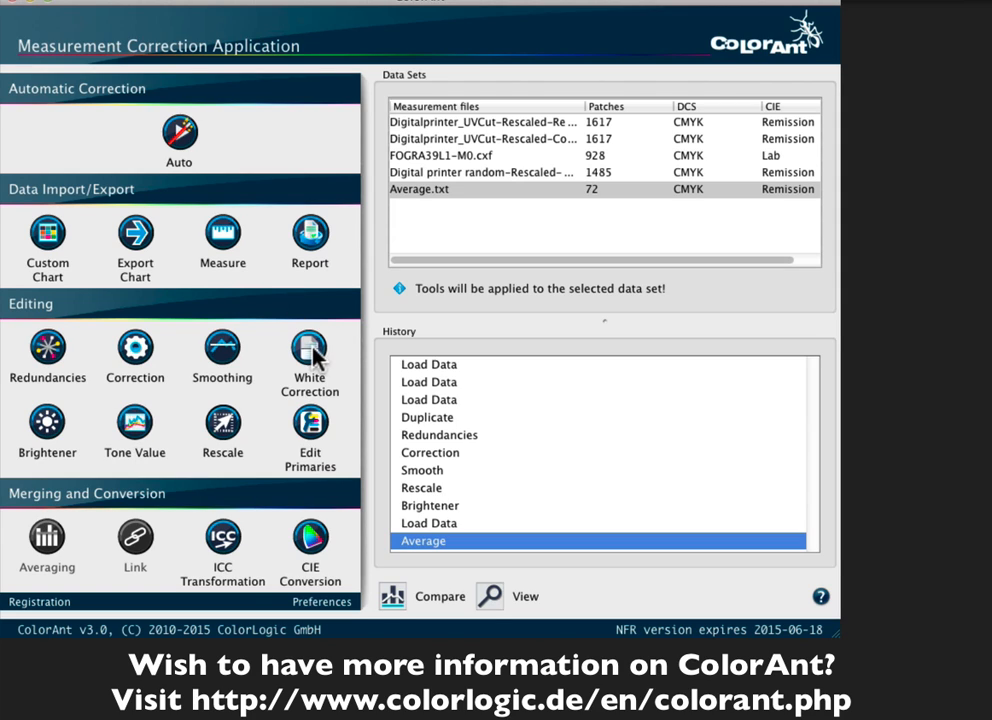
mouse_move(47, 237)
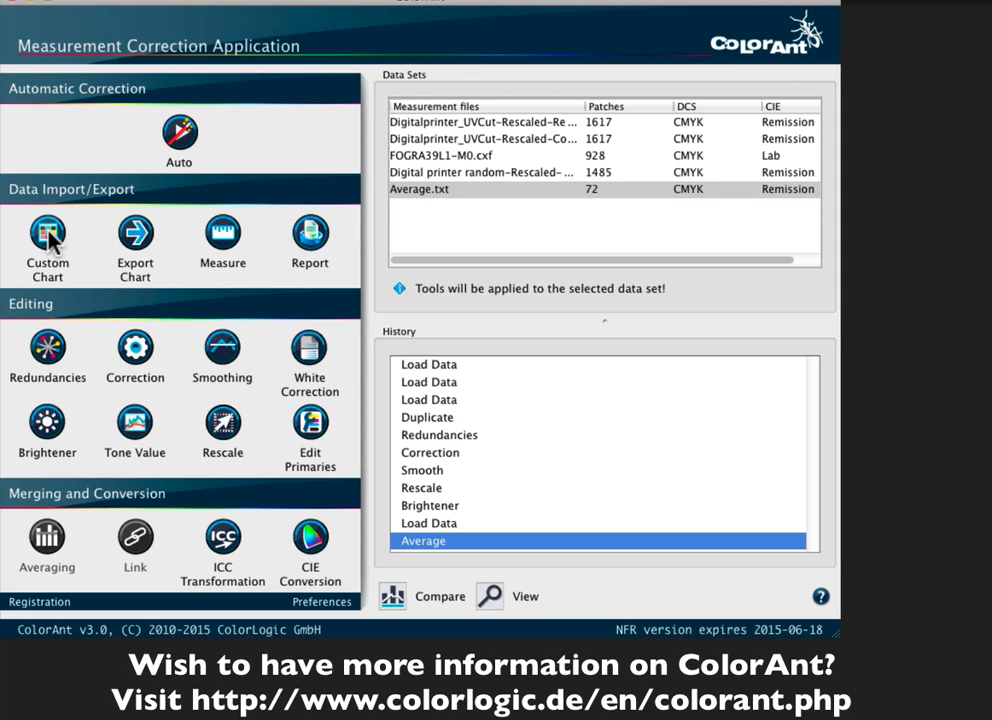
mouse_move(222, 237)
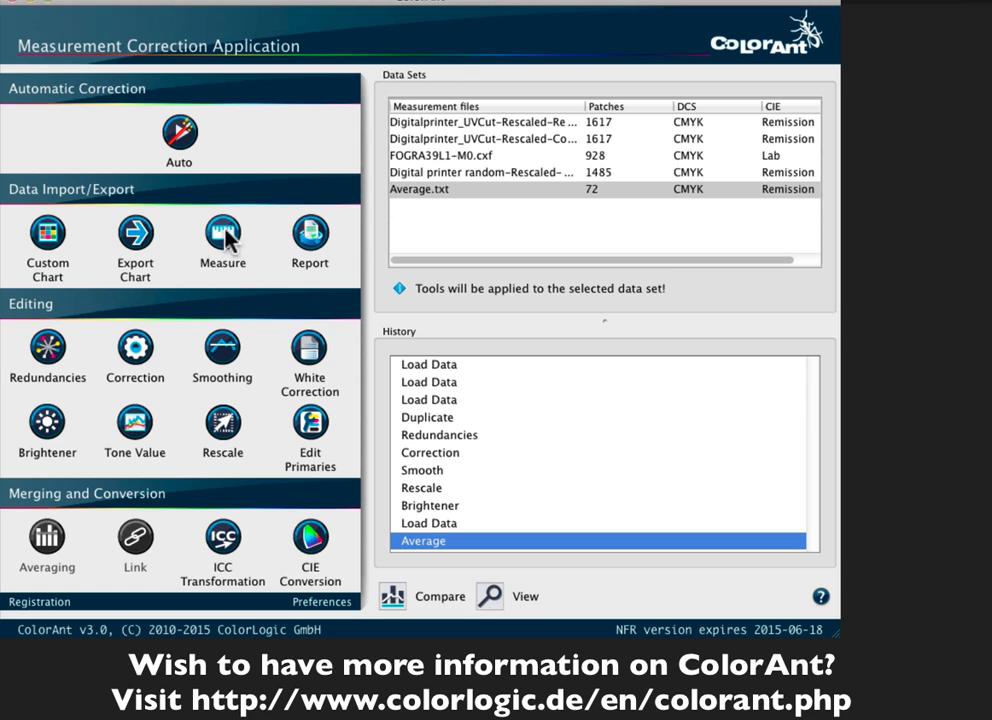
mouse_move(78, 397)
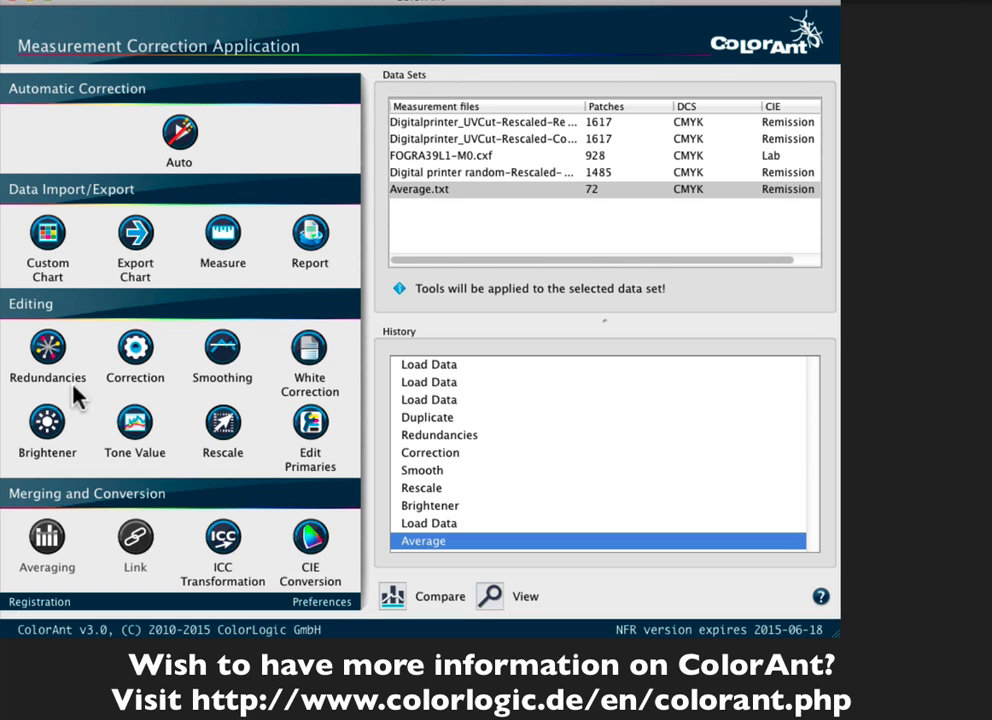